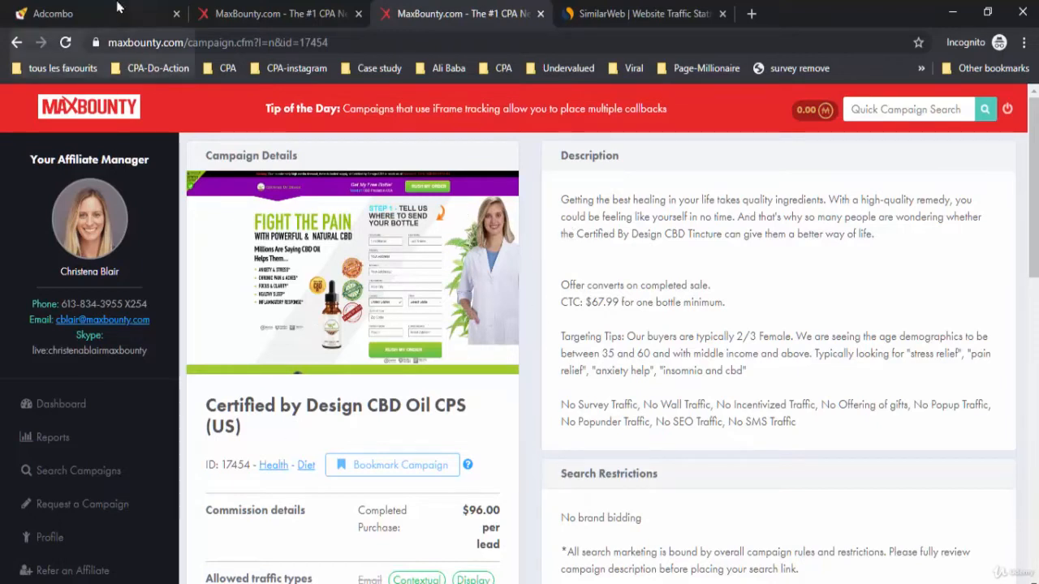
{"action": "mouse_move", "coordinate": [386, 284]}
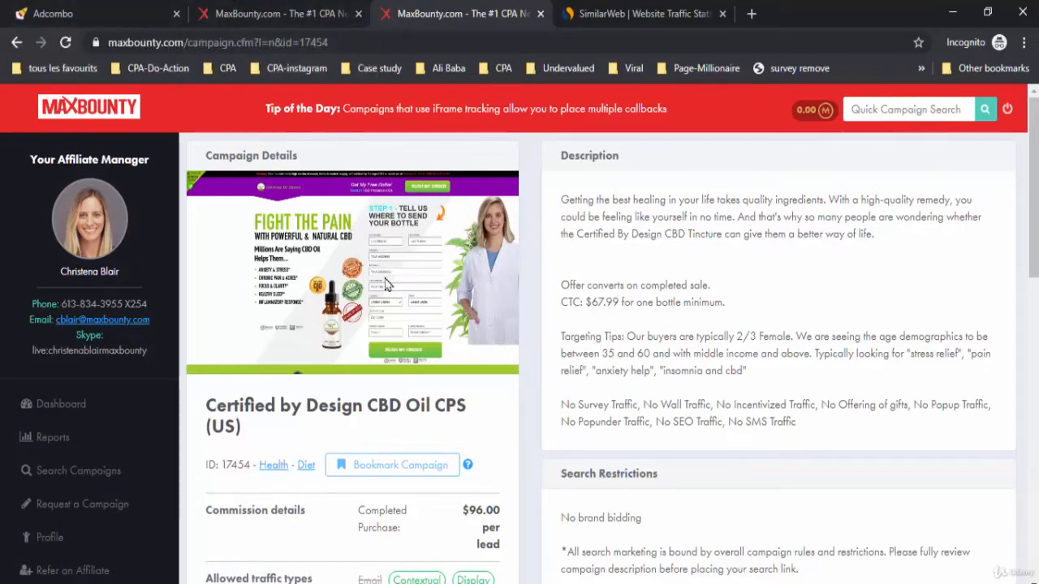
{"action": "mouse_move", "coordinate": [331, 413]}
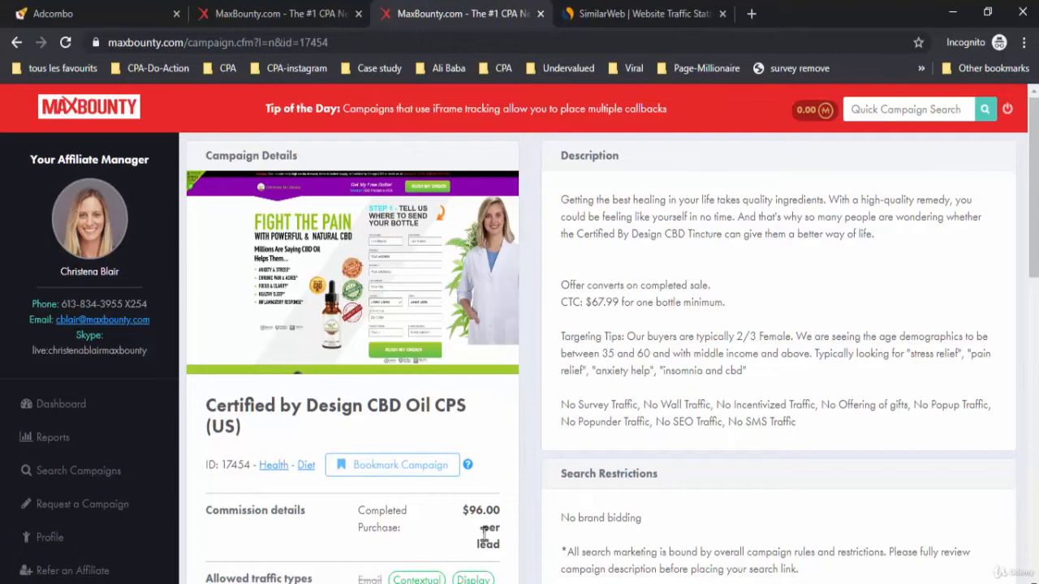
{"action": "mouse_move", "coordinate": [484, 339]}
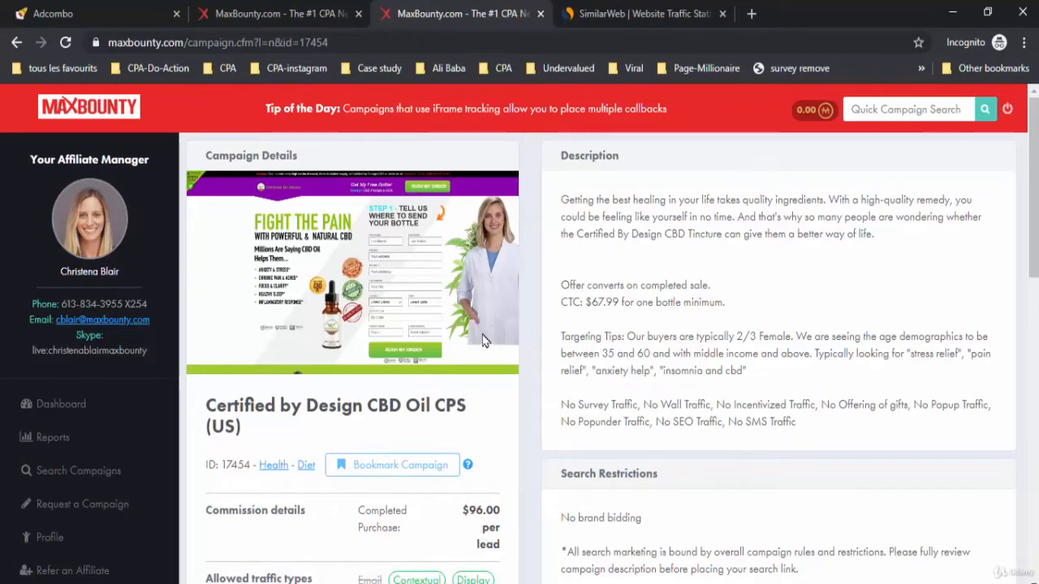
Scroll the CBD Oil campaign page to its traffic types, daily cap, allowed countries and server-to-server tracking.
{"action": "double_click", "coordinate": [447, 406]}
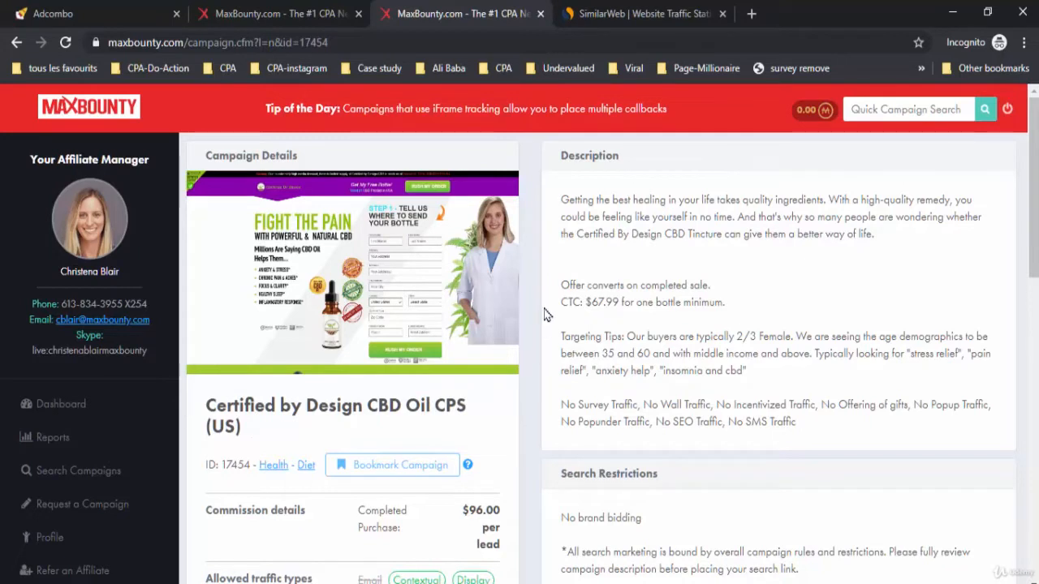
{"action": "double_click", "coordinate": [589, 156]}
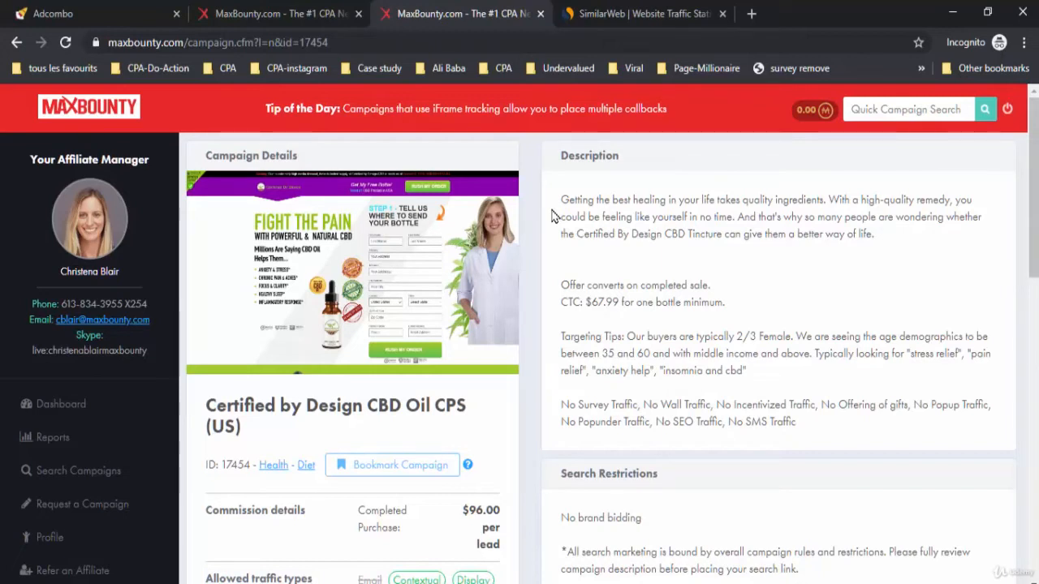
{"action": "mouse_move", "coordinate": [559, 285]}
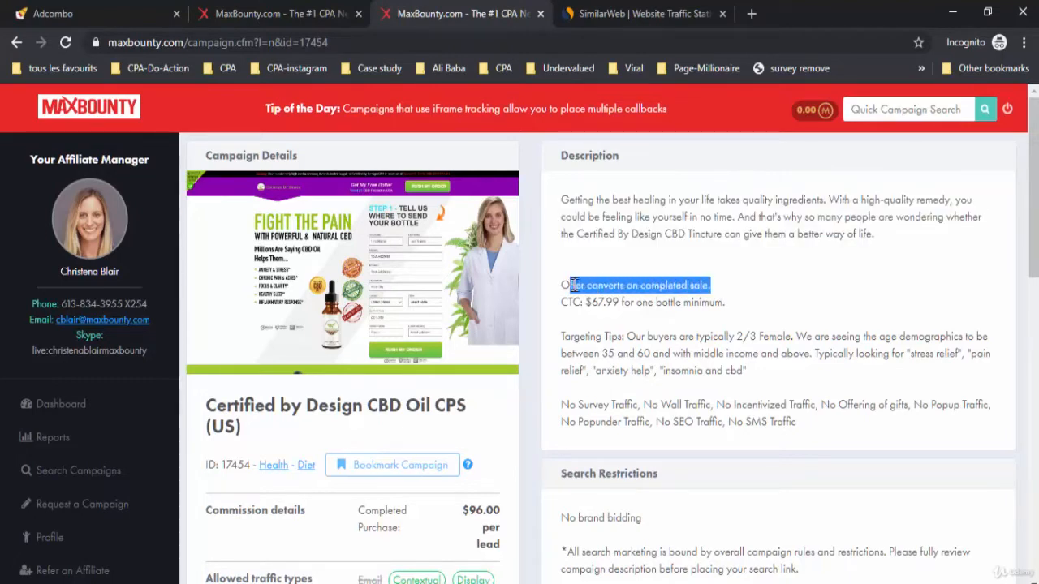
{"action": "left_click", "coordinate": [706, 321]}
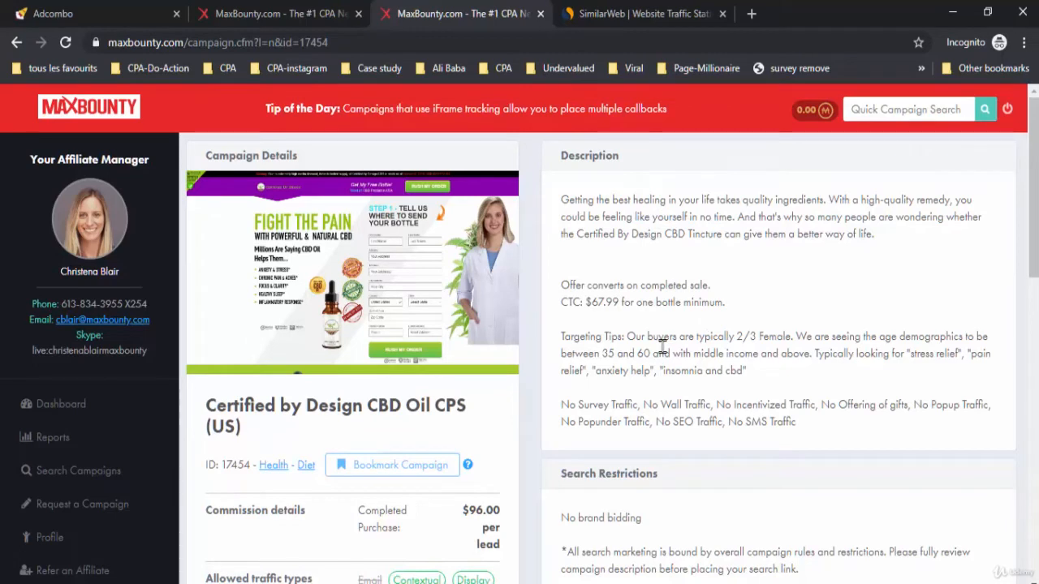
{"action": "mouse_move", "coordinate": [704, 370]}
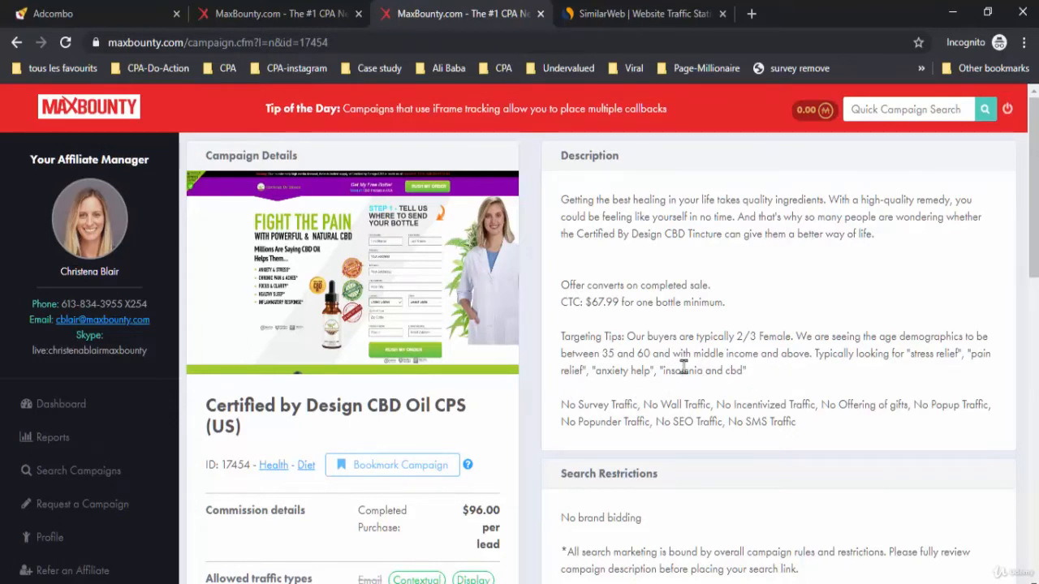
{"action": "mouse_move", "coordinate": [801, 380]}
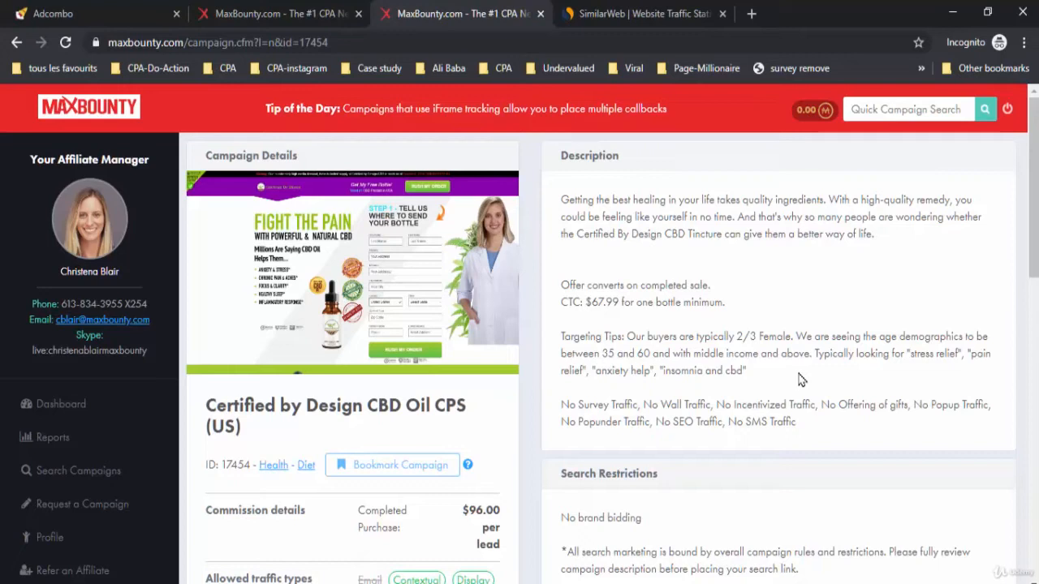
{"action": "mouse_move", "coordinate": [818, 360]}
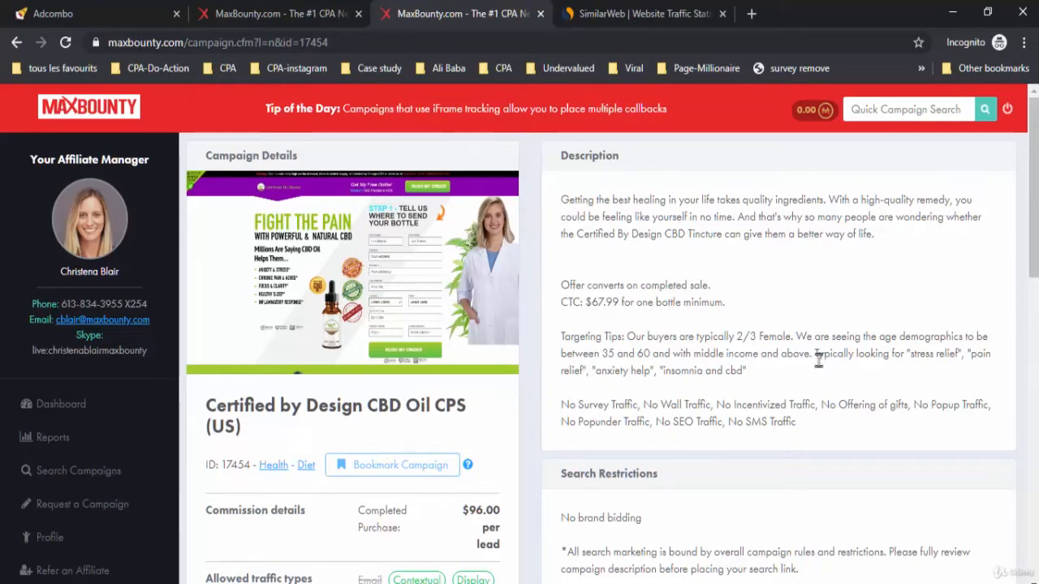
{"action": "mouse_move", "coordinate": [896, 377]}
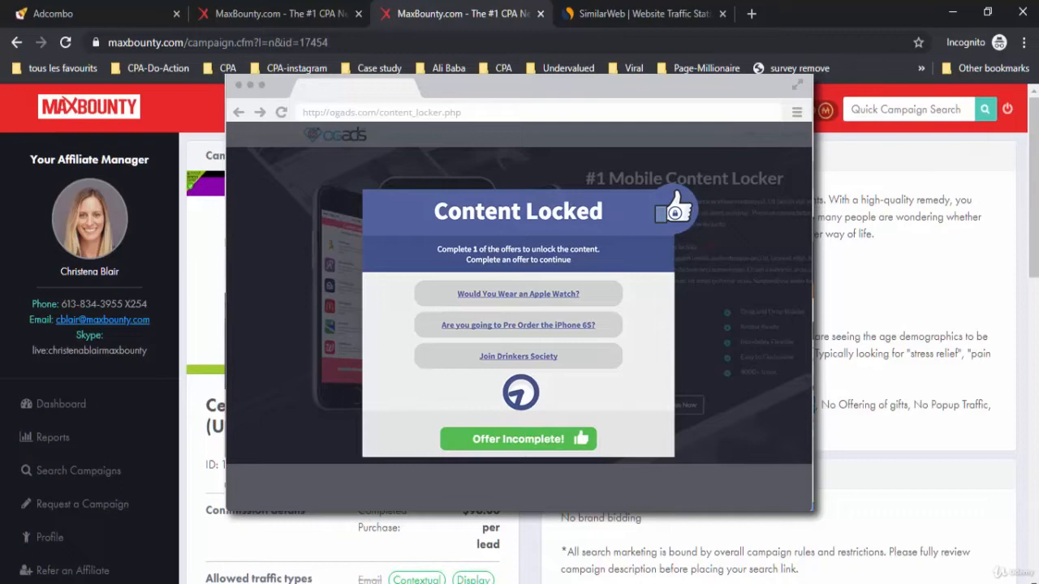
{"action": "mouse_move", "coordinate": [968, 321]}
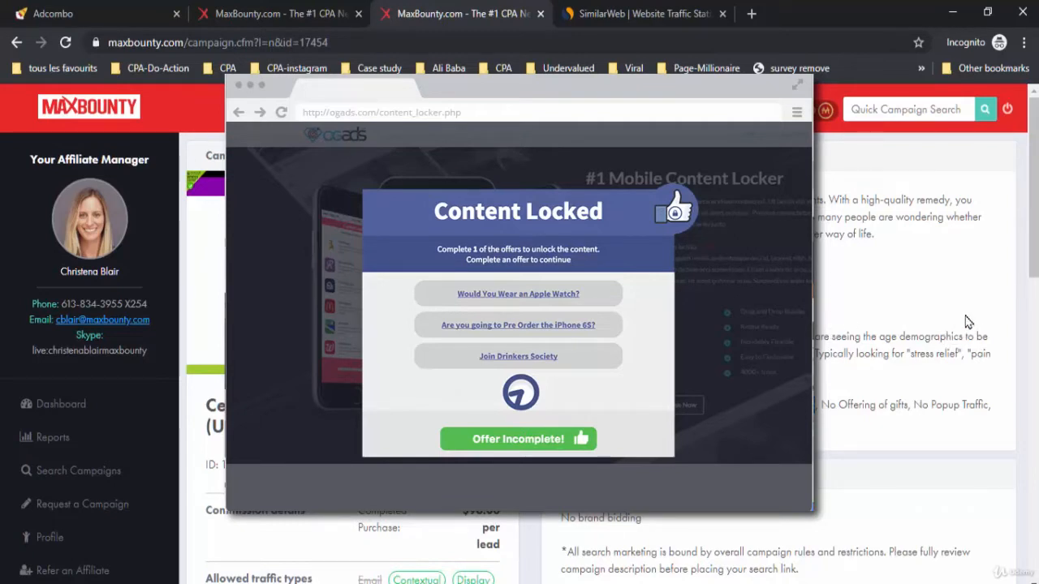
{"action": "mouse_move", "coordinate": [982, 294]}
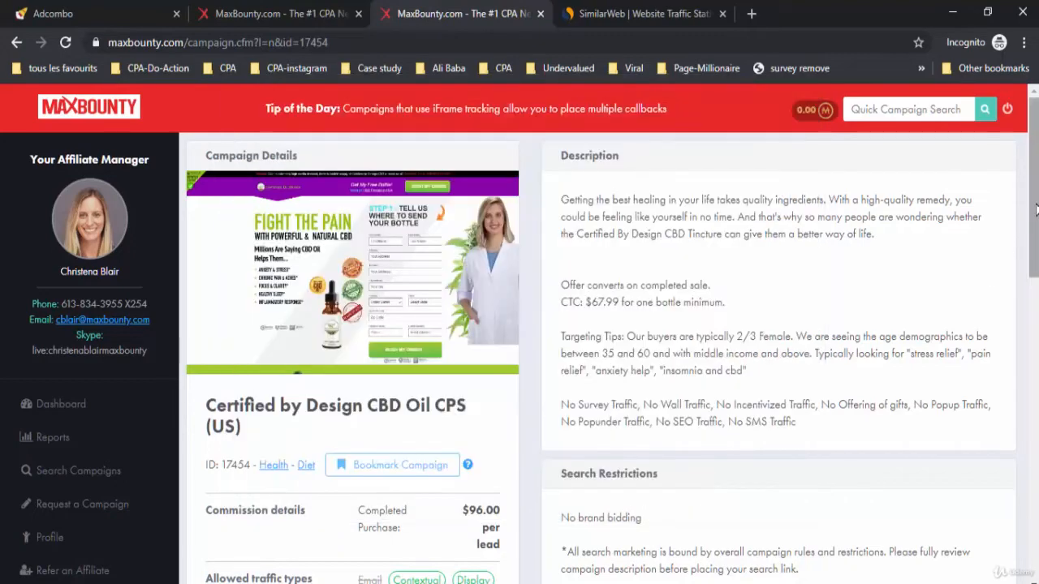
{"action": "scroll", "scroll_direction": "down", "scroll_amount": 3}
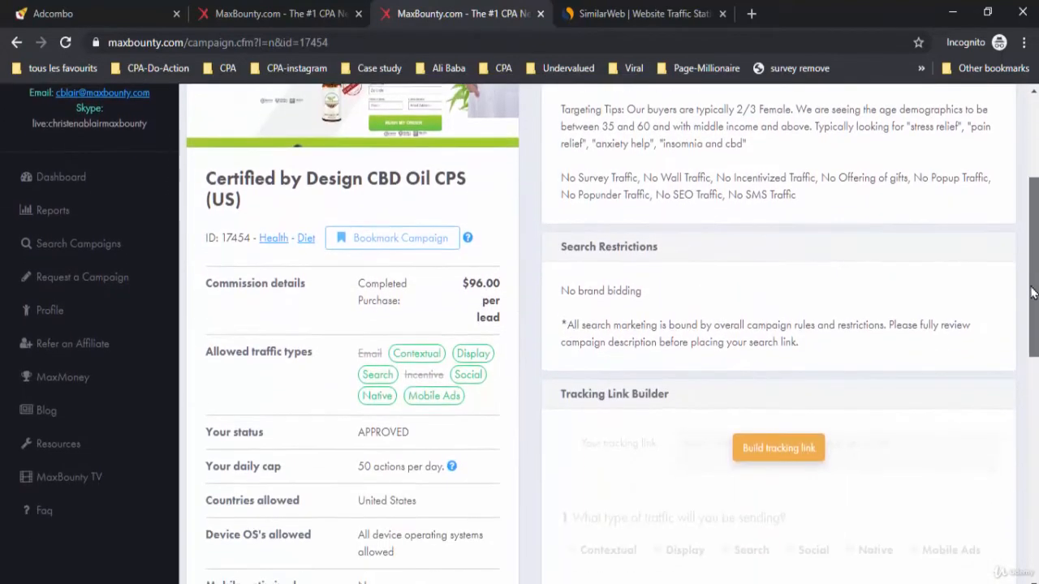
{"action": "scroll", "scroll_direction": "down", "scroll_amount": 3}
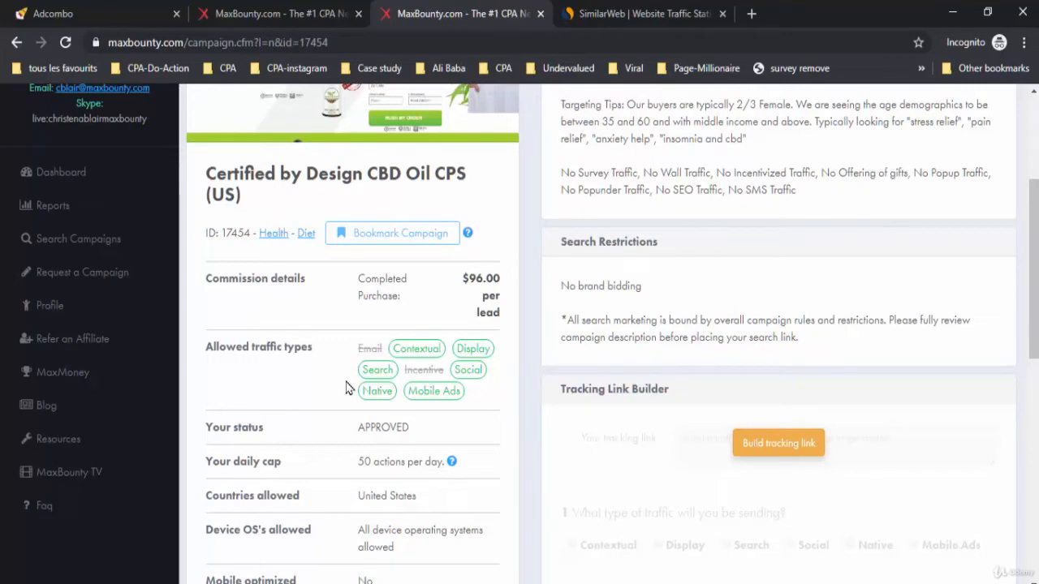
{"action": "scroll", "scroll_direction": "down", "scroll_amount": 3}
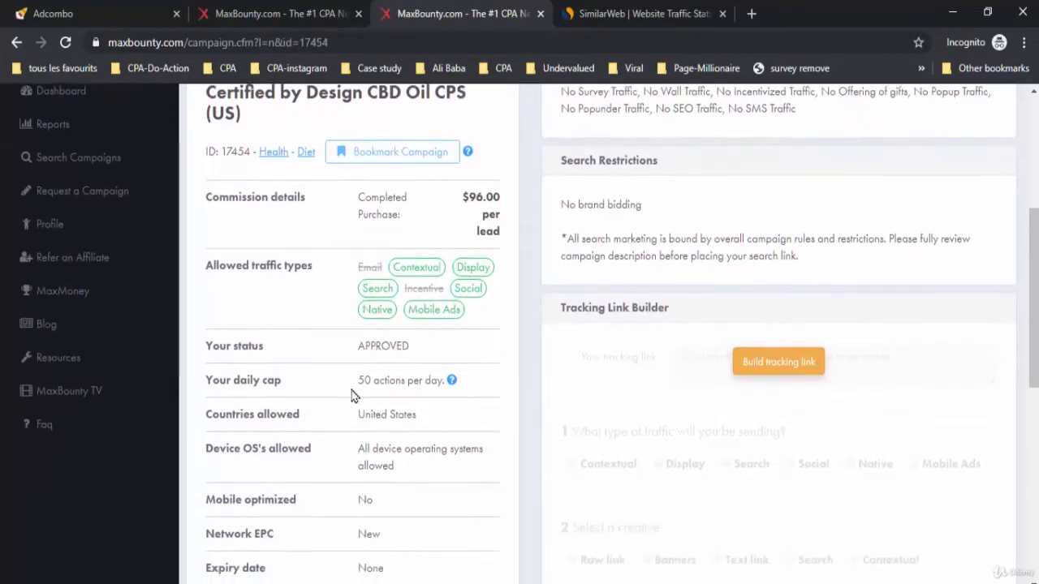
{"action": "scroll", "scroll_direction": "down", "scroll_amount": 3}
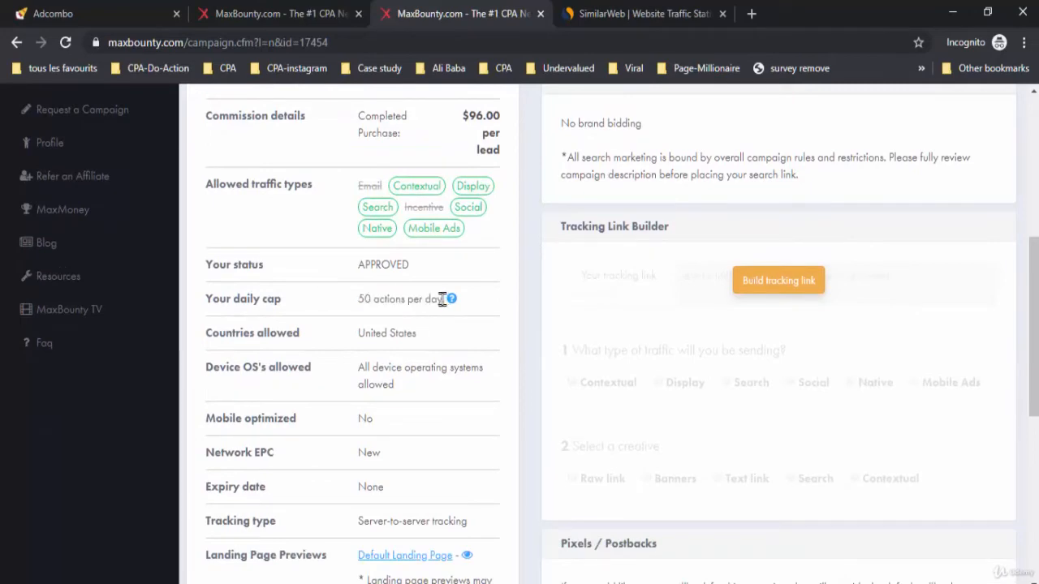
{"action": "left_click", "coordinate": [451, 299]}
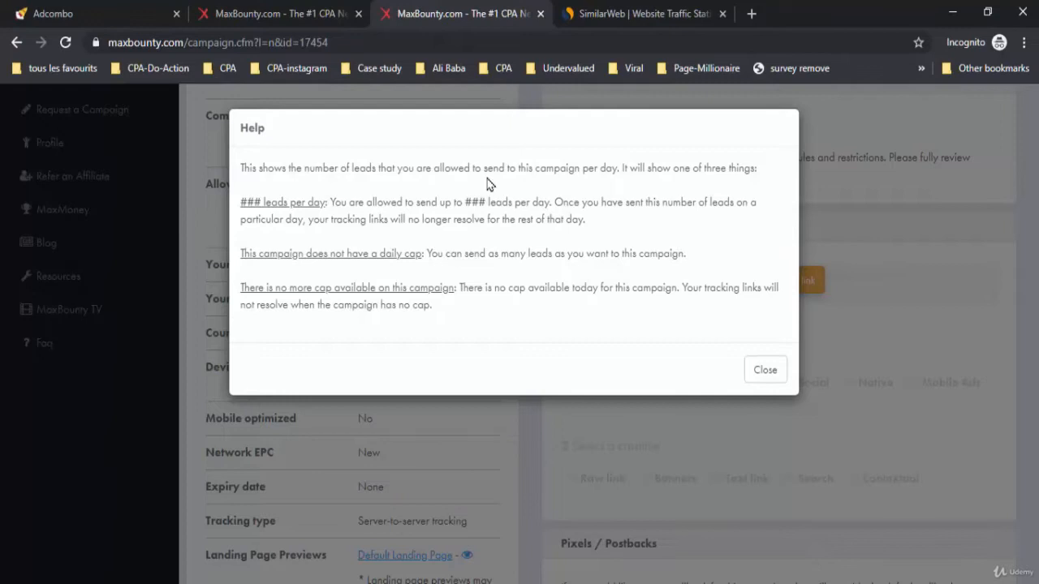
{"action": "mouse_move", "coordinate": [562, 195]}
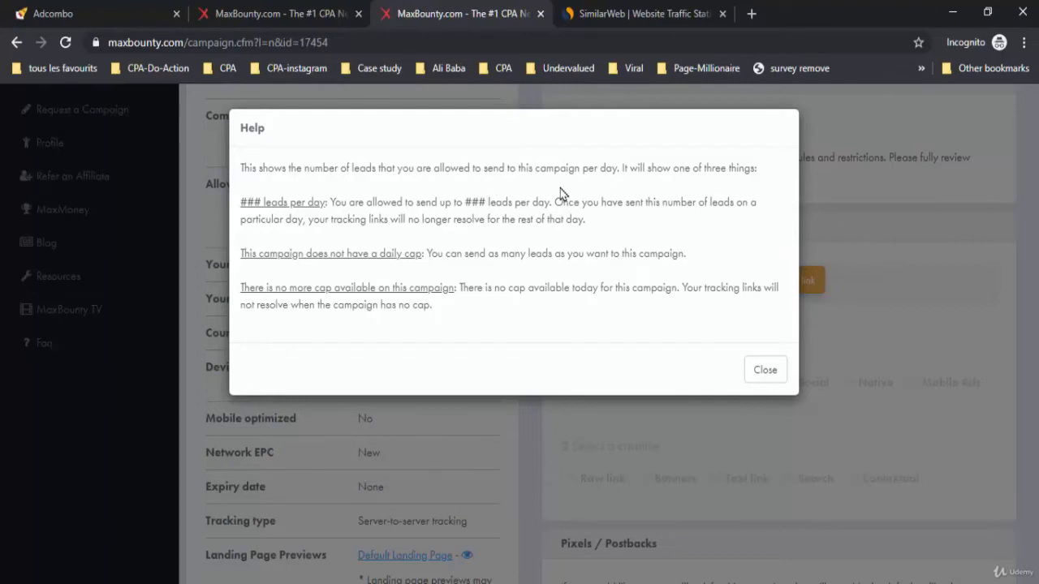
{"action": "double_click", "coordinate": [714, 167]}
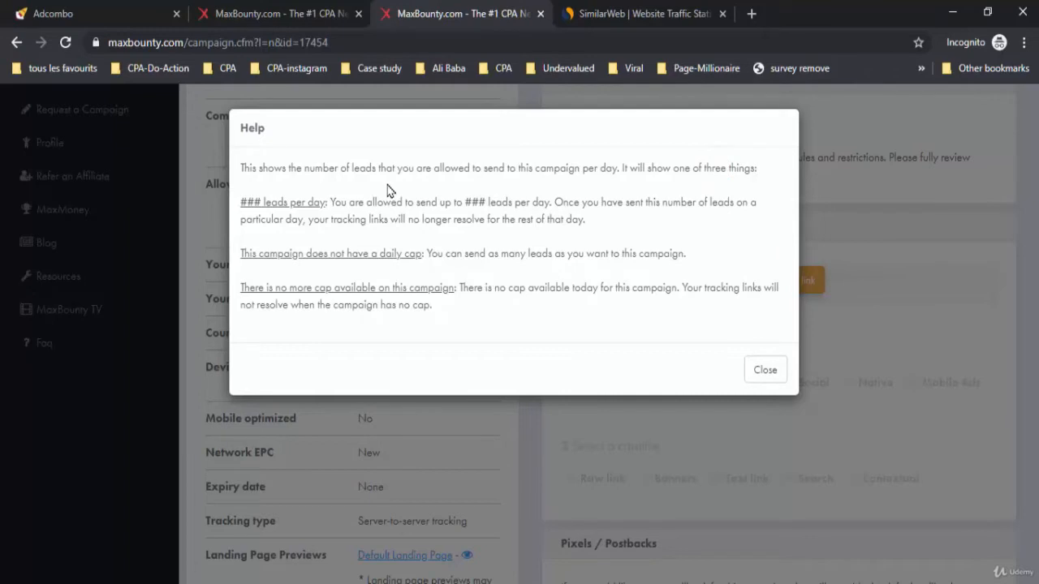
{"action": "mouse_move", "coordinate": [422, 202]}
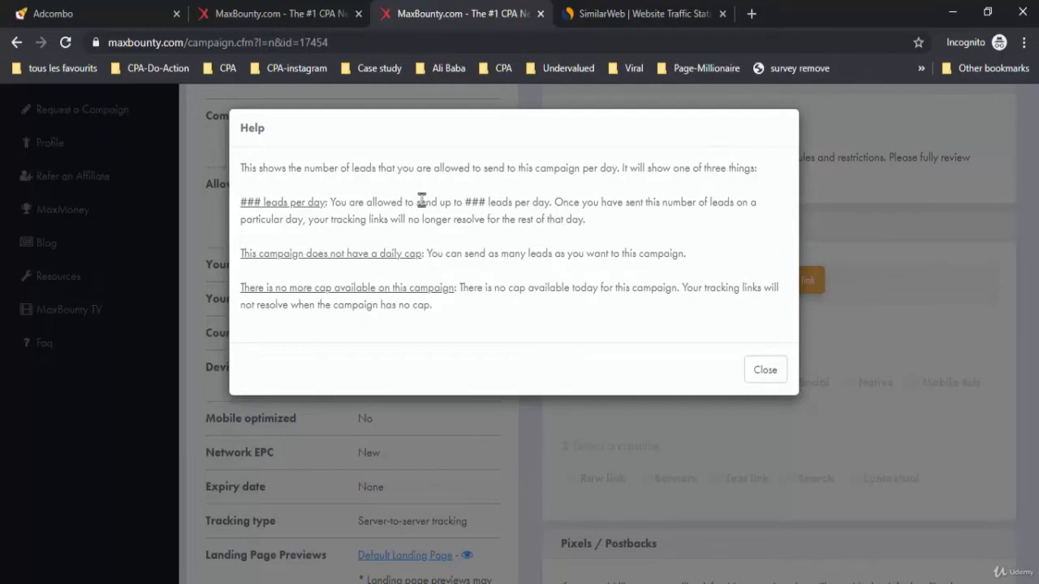
{"action": "double_click", "coordinate": [471, 201]}
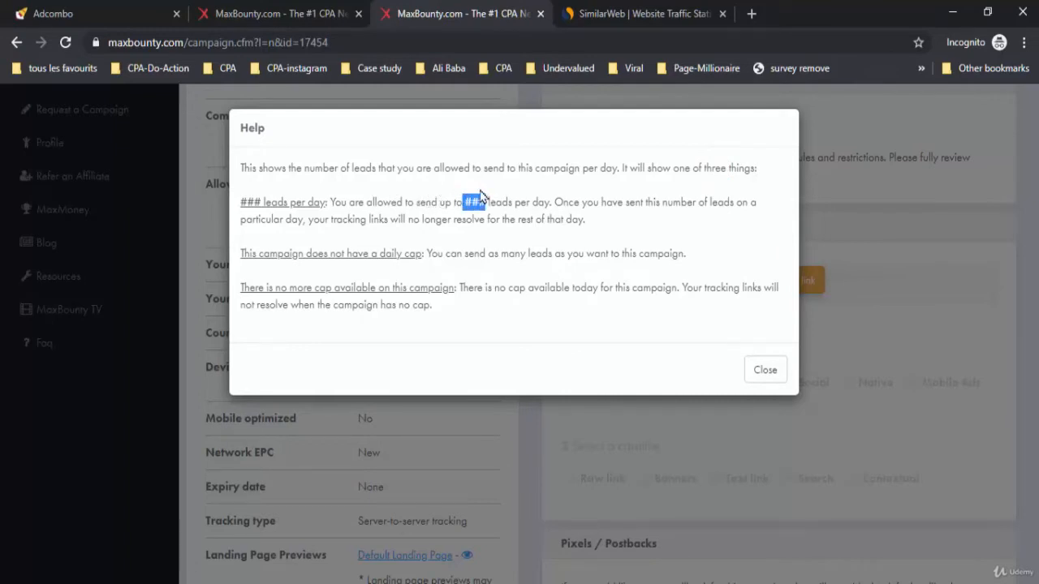
{"action": "mouse_move", "coordinate": [613, 227]}
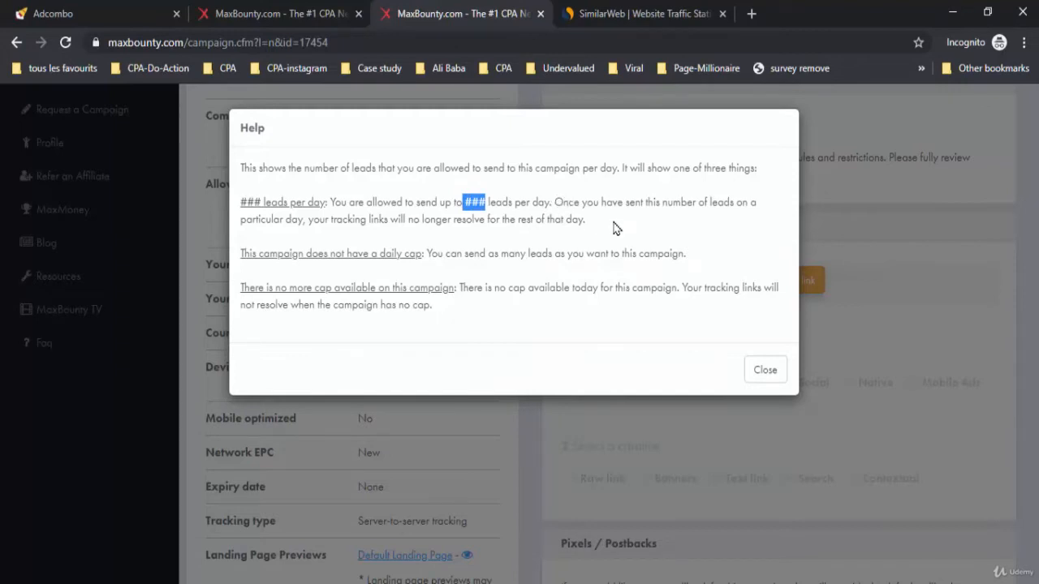
{"action": "mouse_move", "coordinate": [604, 229]}
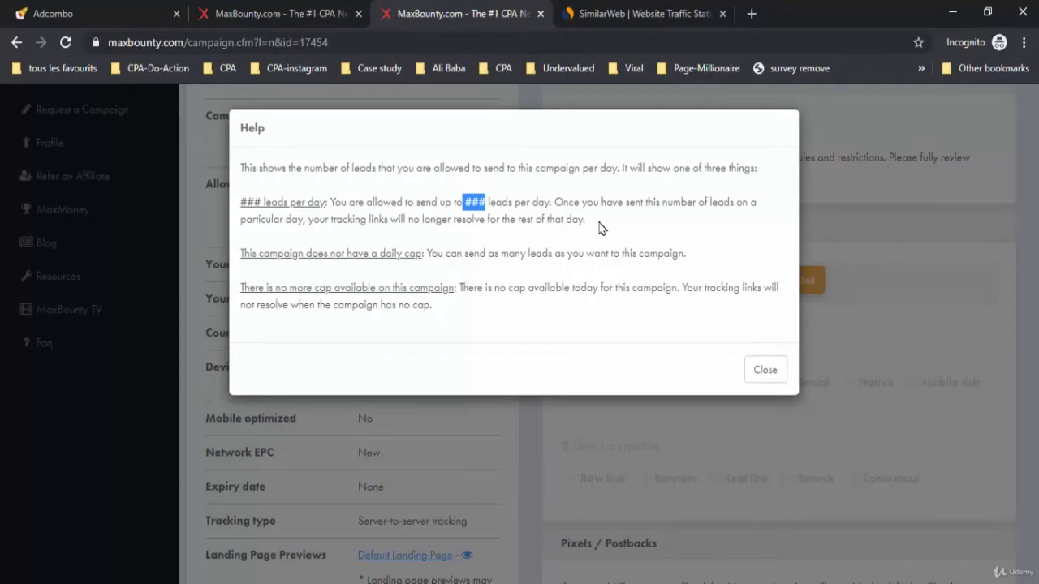
{"action": "mouse_move", "coordinate": [599, 229]}
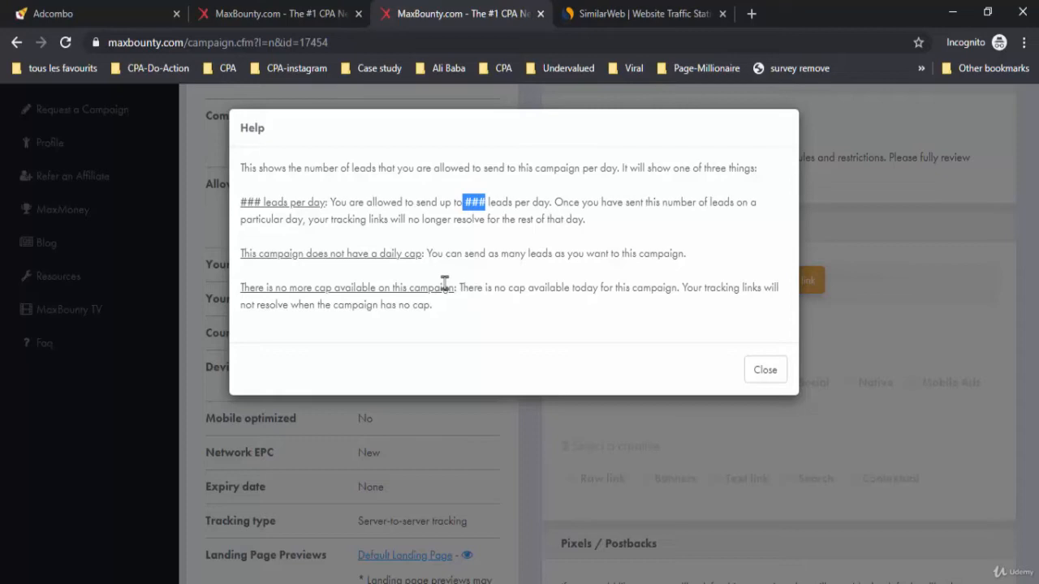
{"action": "mouse_move", "coordinate": [590, 289]}
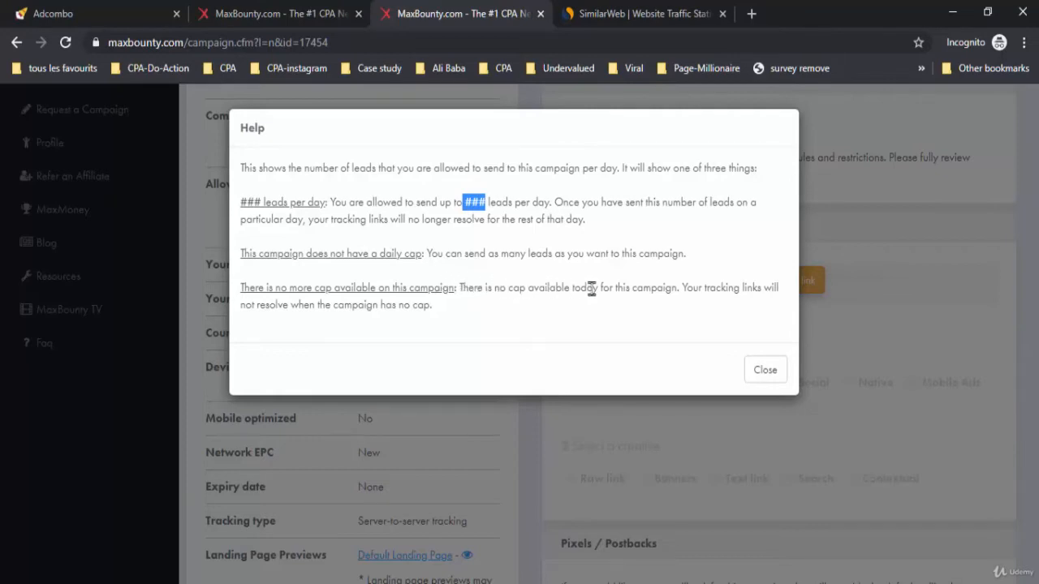
{"action": "mouse_move", "coordinate": [409, 322]}
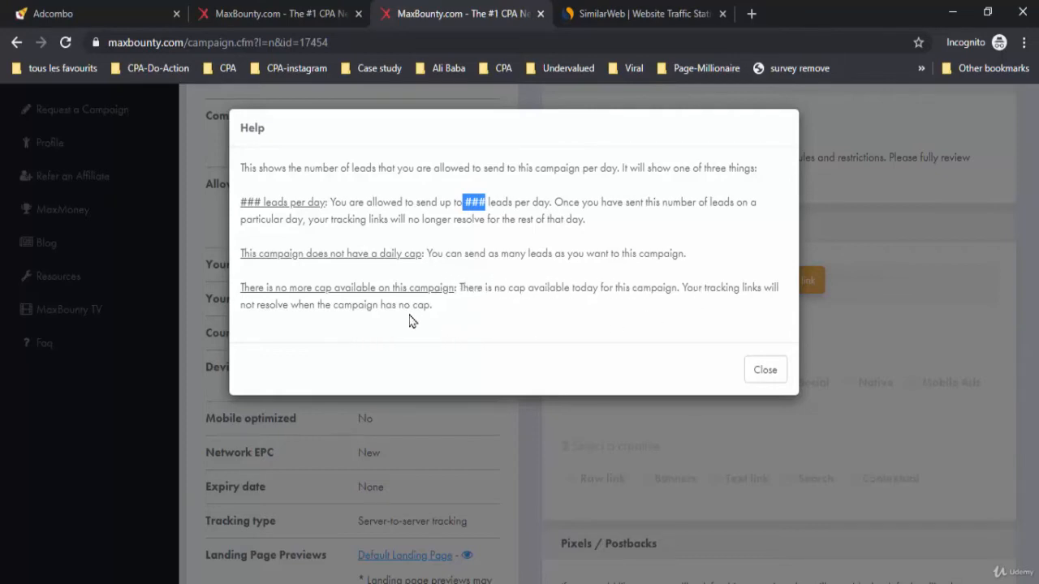
{"action": "left_click", "coordinate": [763, 370]}
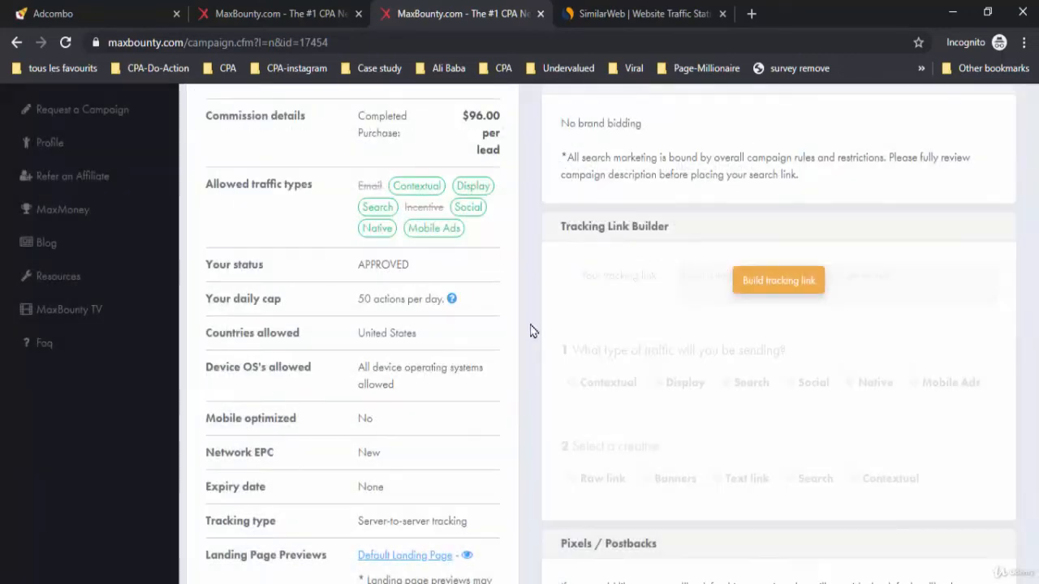
{"action": "scroll", "scroll_direction": "down", "scroll_amount": 3}
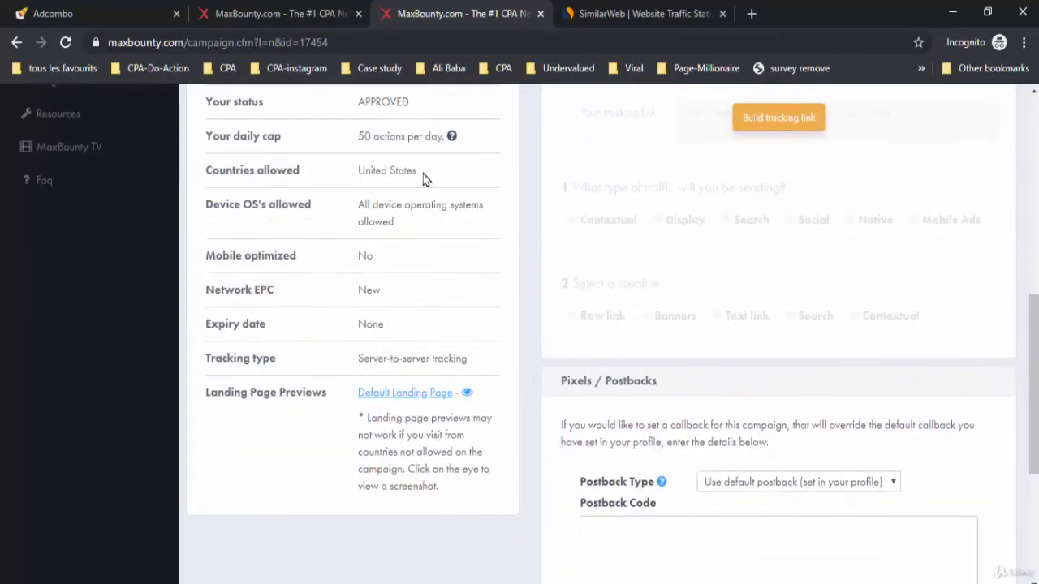
{"action": "mouse_move", "coordinate": [344, 220]}
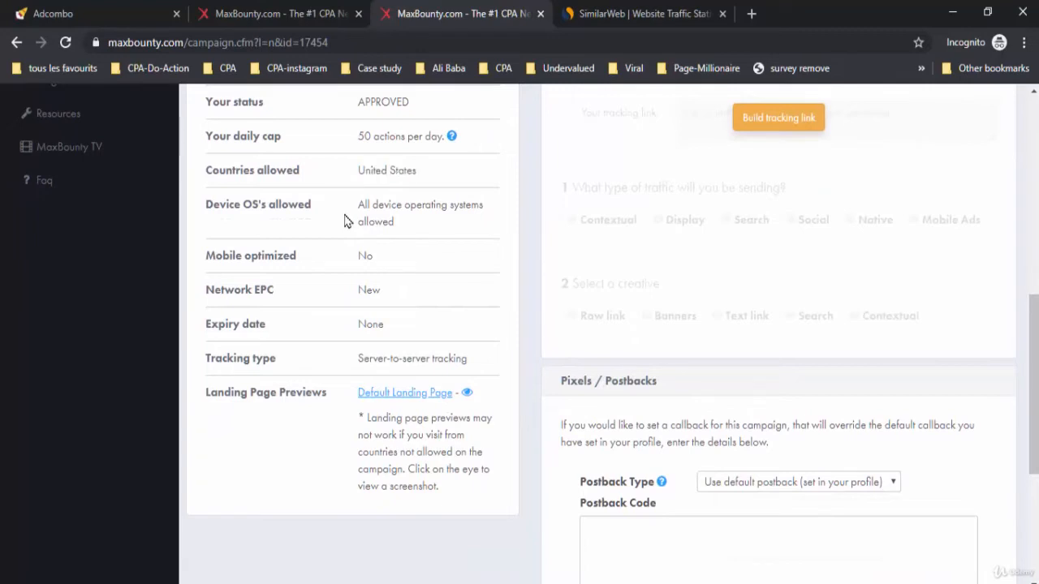
{"action": "mouse_move", "coordinate": [422, 253]}
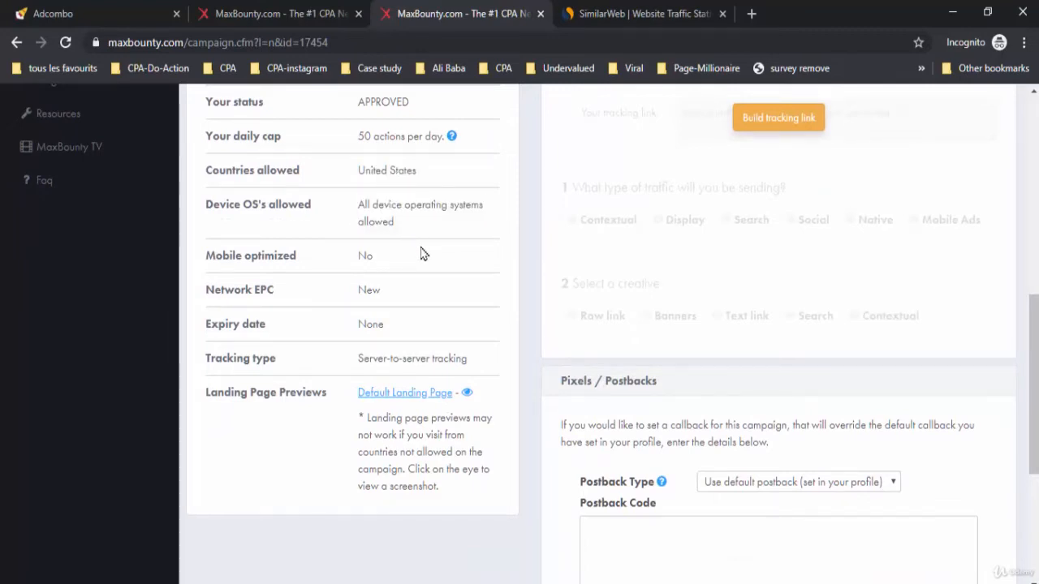
{"action": "mouse_move", "coordinate": [393, 286]}
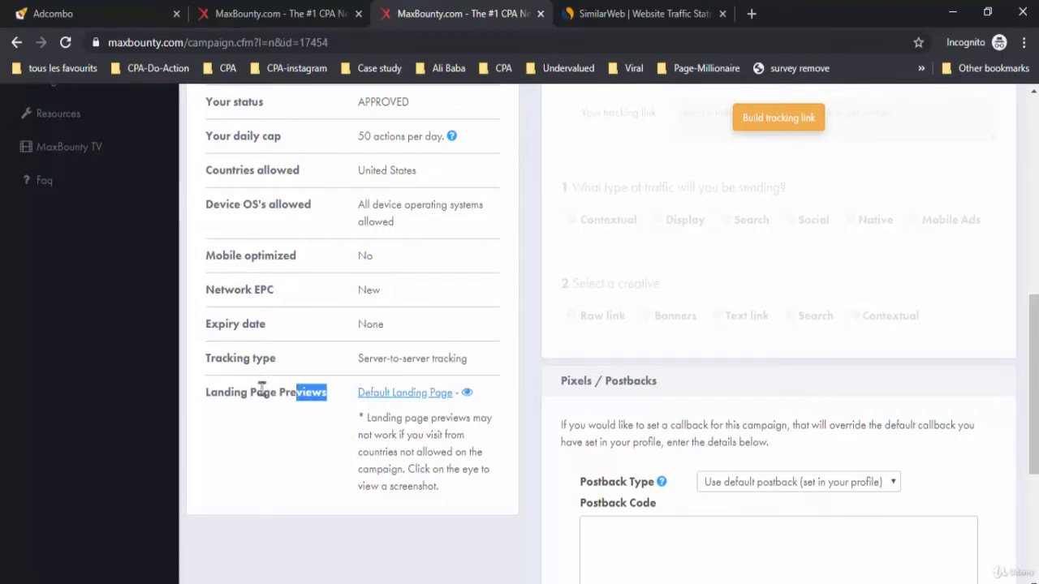
{"action": "scroll", "scroll_direction": "down", "scroll_amount": 3}
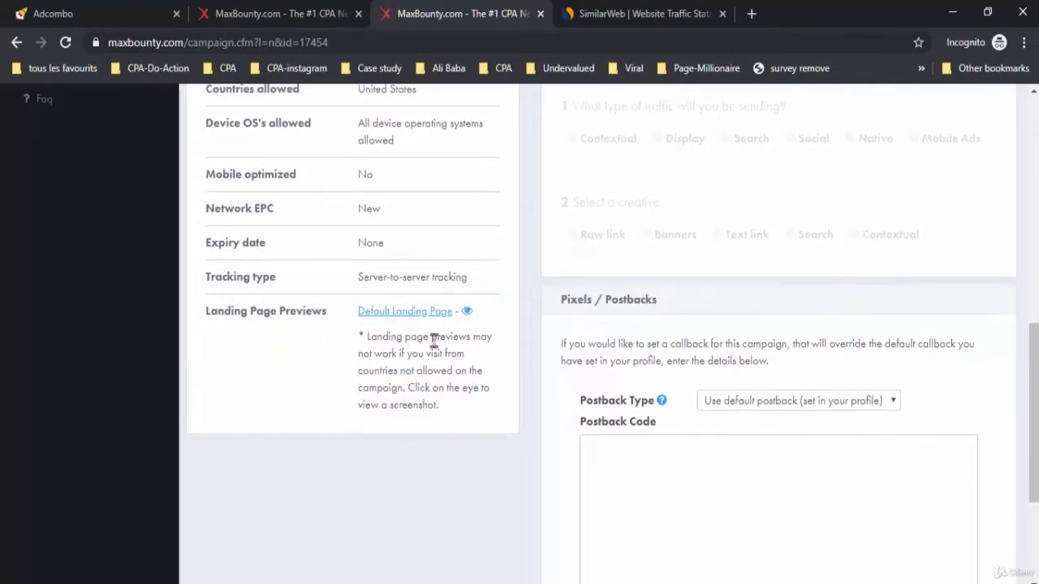
{"action": "mouse_move", "coordinate": [506, 361]}
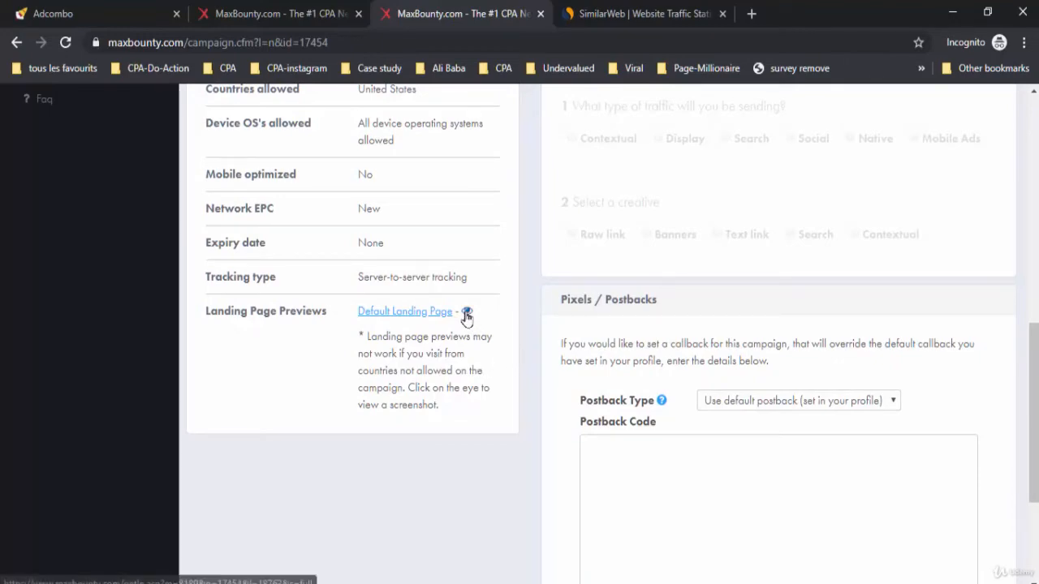
Preview the landing page screenshot, open the default landing page, select its URL and switch to SimilarWeb.
{"action": "left_click", "coordinate": [466, 312]}
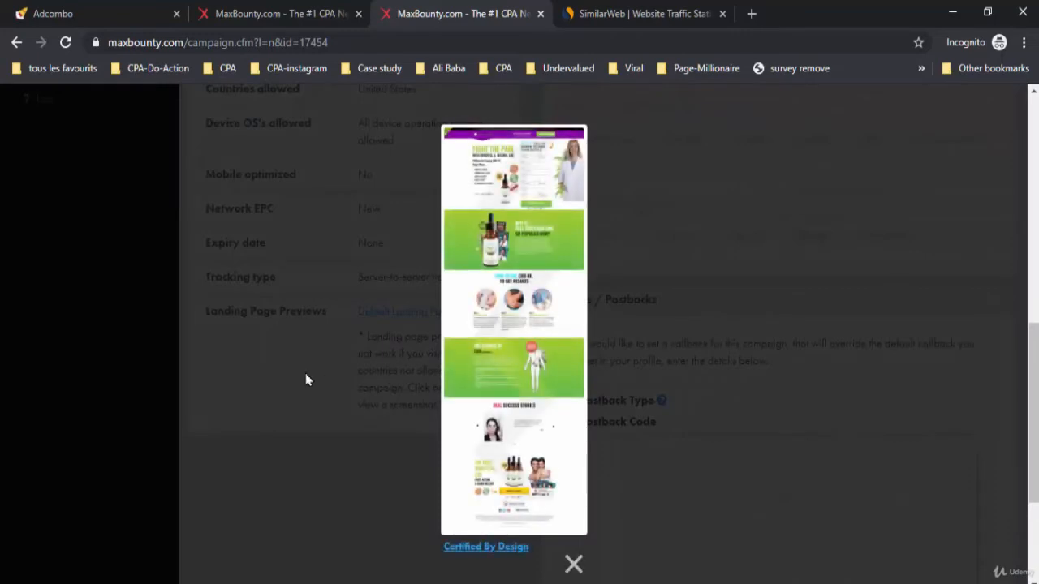
{"action": "left_click", "coordinate": [573, 564]}
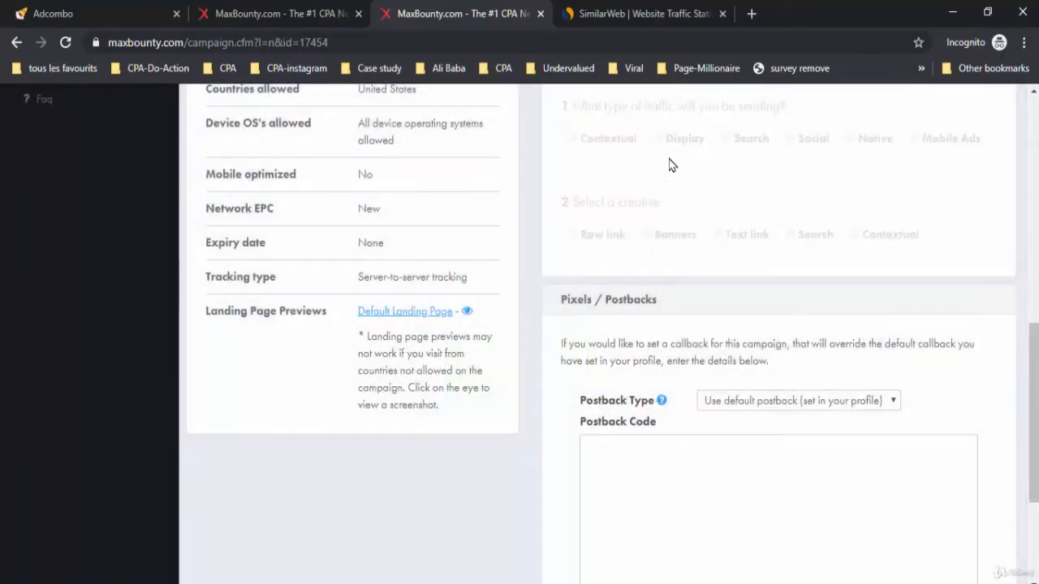
{"action": "mouse_move", "coordinate": [561, 159]}
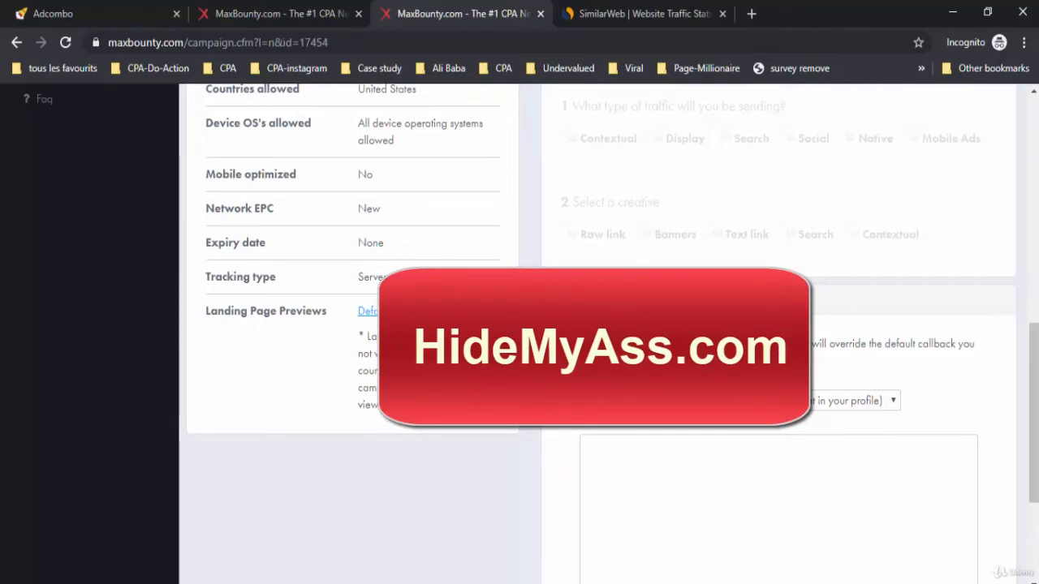
{"action": "mouse_move", "coordinate": [366, 312]}
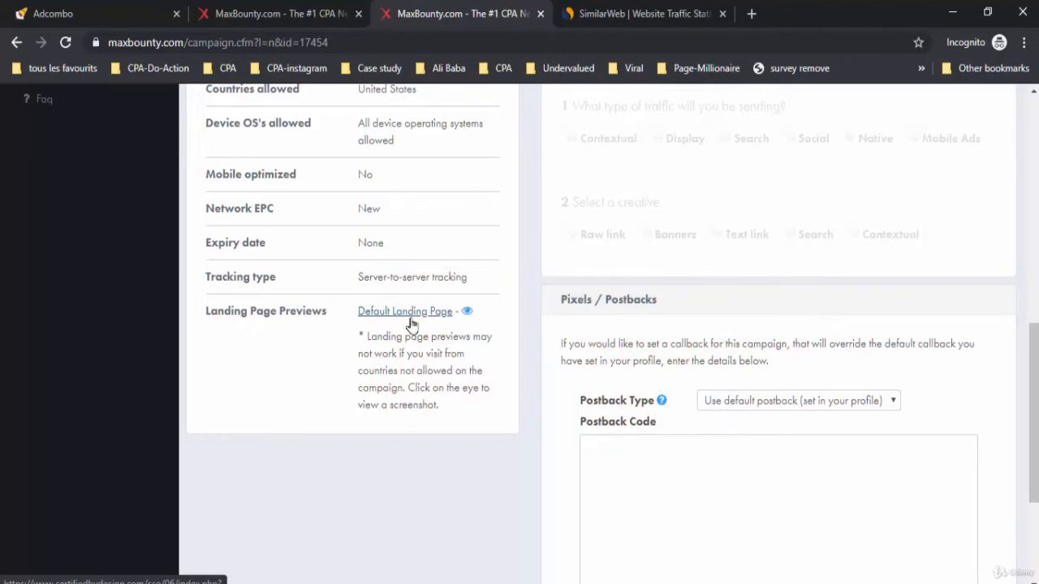
{"action": "left_click", "coordinate": [404, 311]}
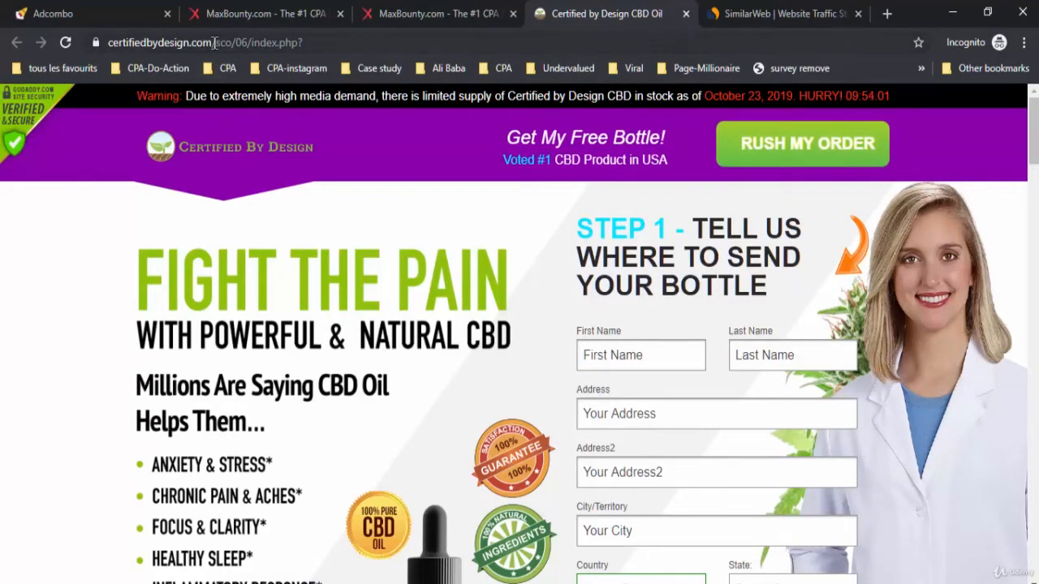
{"action": "left_click", "coordinate": [203, 42]}
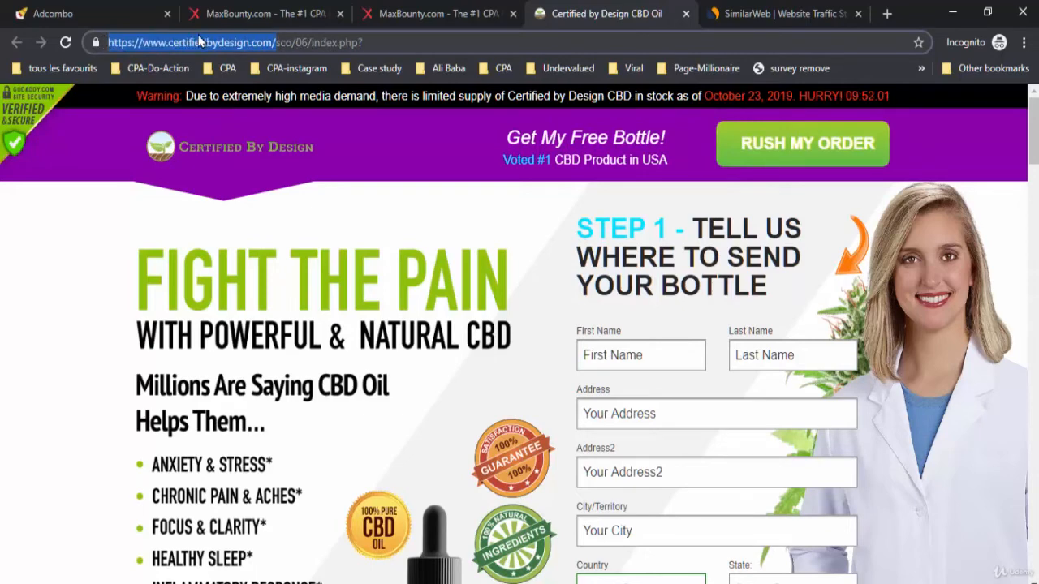
{"action": "left_click", "coordinate": [782, 13]}
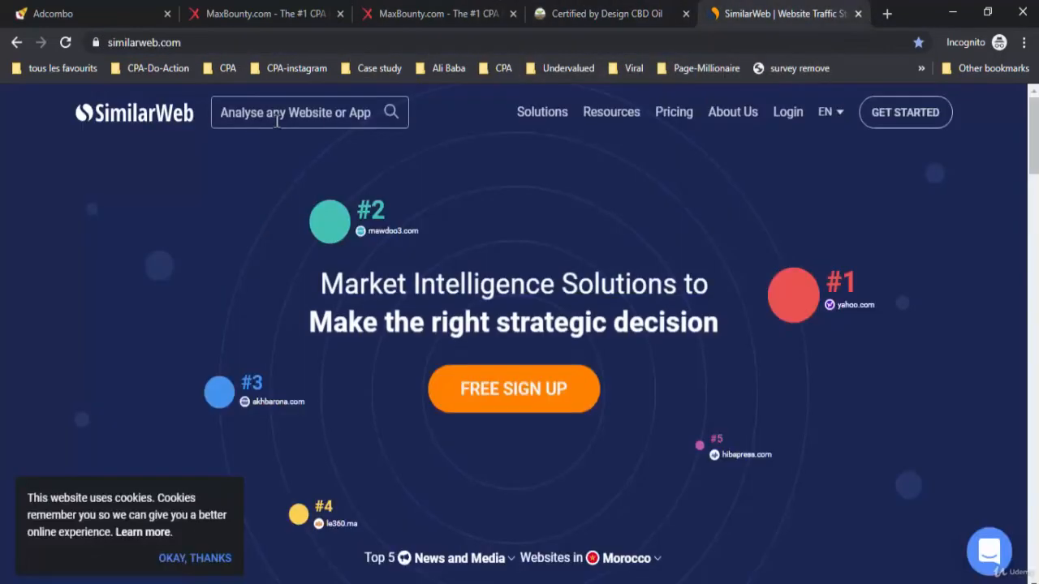
{"action": "type", "text": "www.certifiedbydesign.com/"}
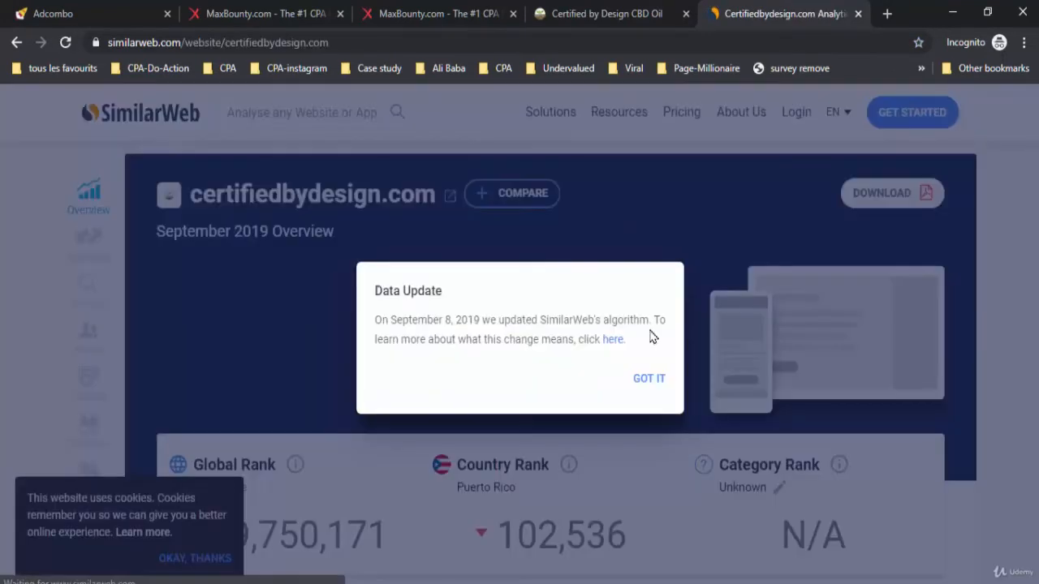
{"action": "left_click", "coordinate": [650, 378]}
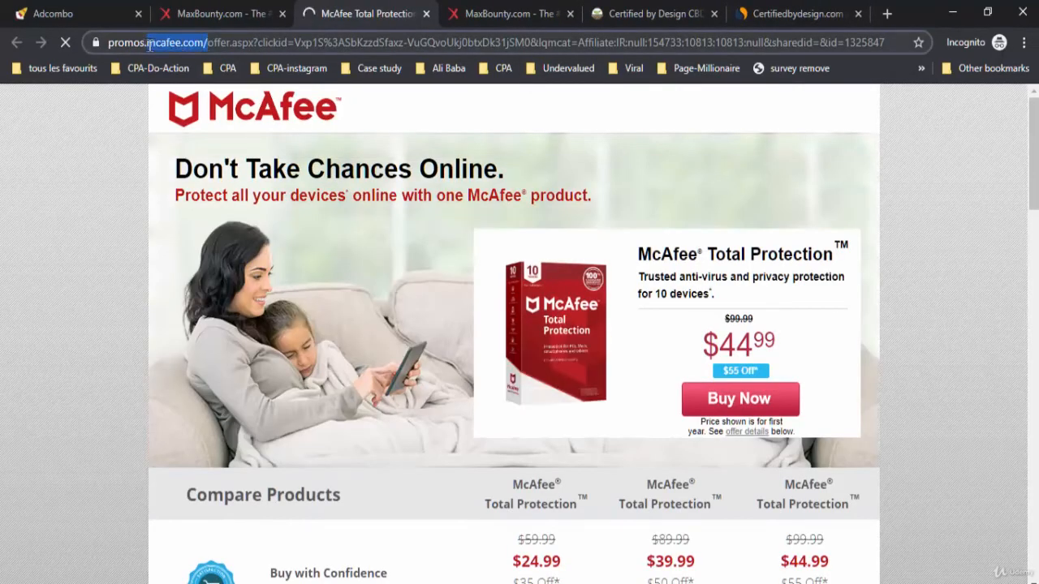
{"action": "mouse_move", "coordinate": [796, 13]}
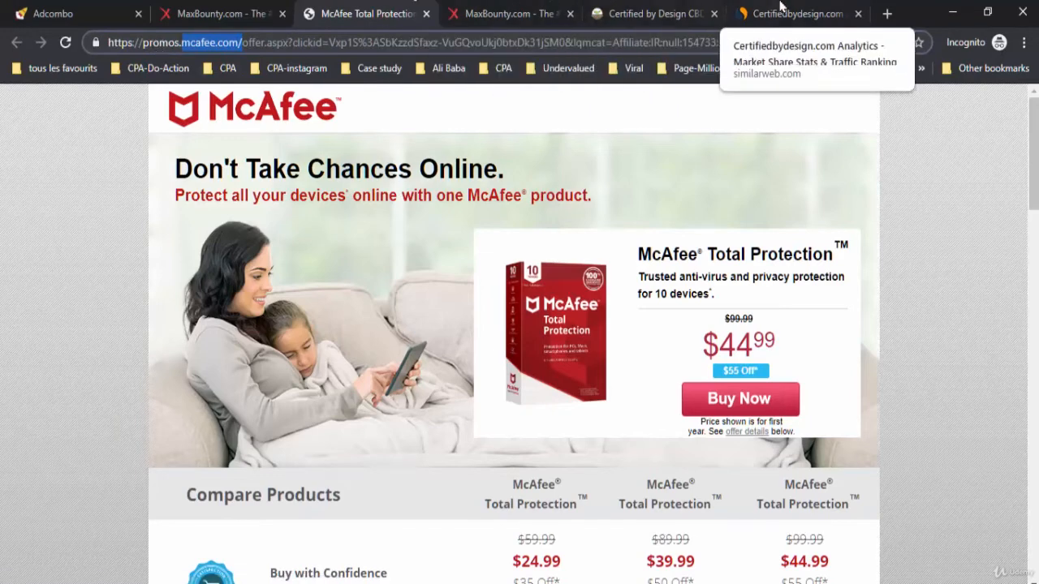
Return to SimilarWeb and load the mcafee.com traffic report from the search suggestion.
{"action": "left_click", "coordinate": [796, 13]}
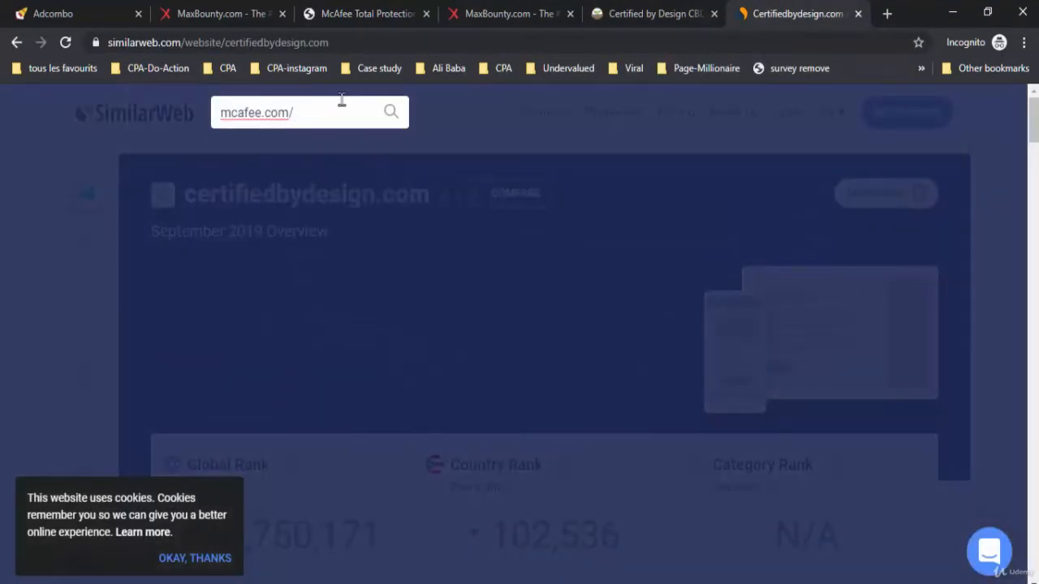
{"action": "left_click", "coordinate": [292, 112]}
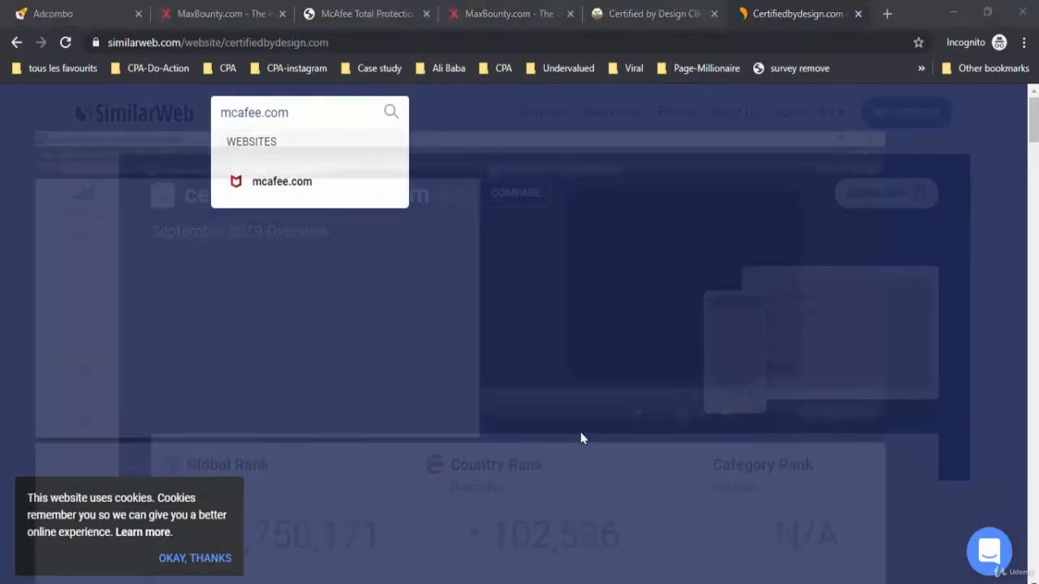
{"action": "left_click", "coordinate": [283, 181]}
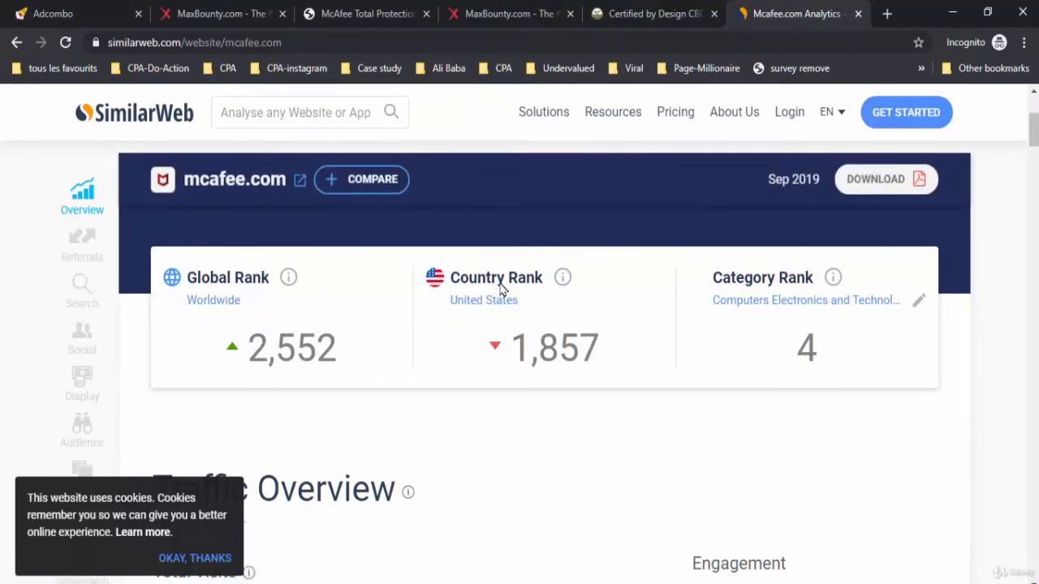
Scroll mcafee.com's overview past total visits, engagement and traffic by country to Traffic Sources.
{"action": "scroll", "scroll_direction": "down", "scroll_amount": 3}
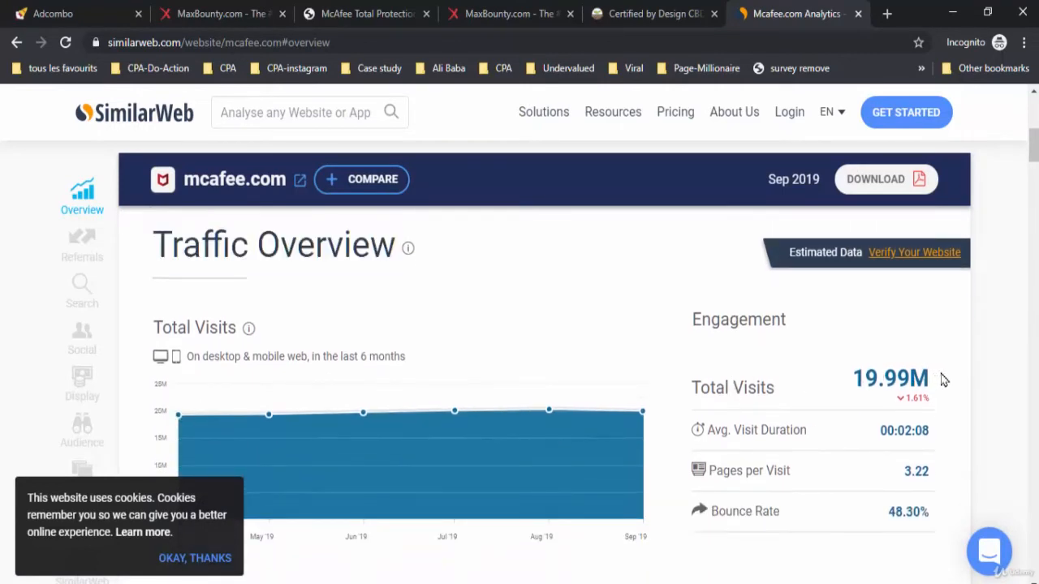
{"action": "scroll", "scroll_direction": "down", "scroll_amount": 3}
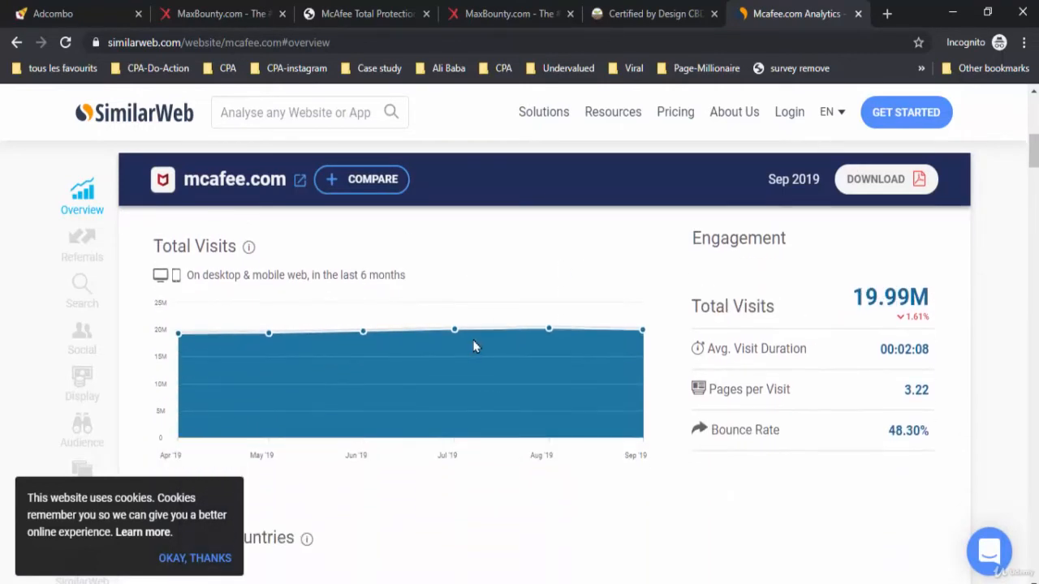
{"action": "scroll", "scroll_direction": "down", "scroll_amount": 3}
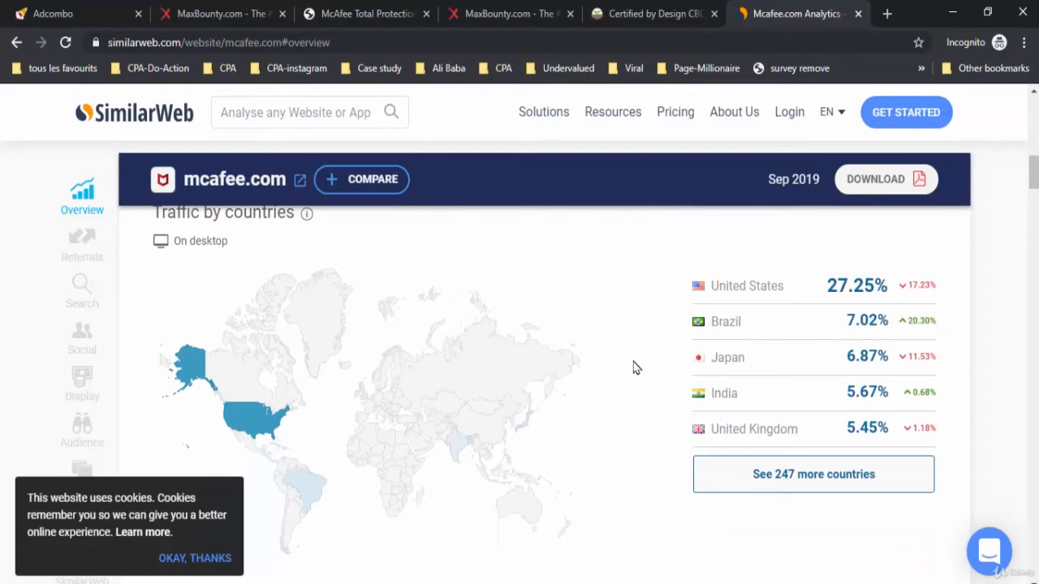
{"action": "mouse_move", "coordinate": [672, 386]}
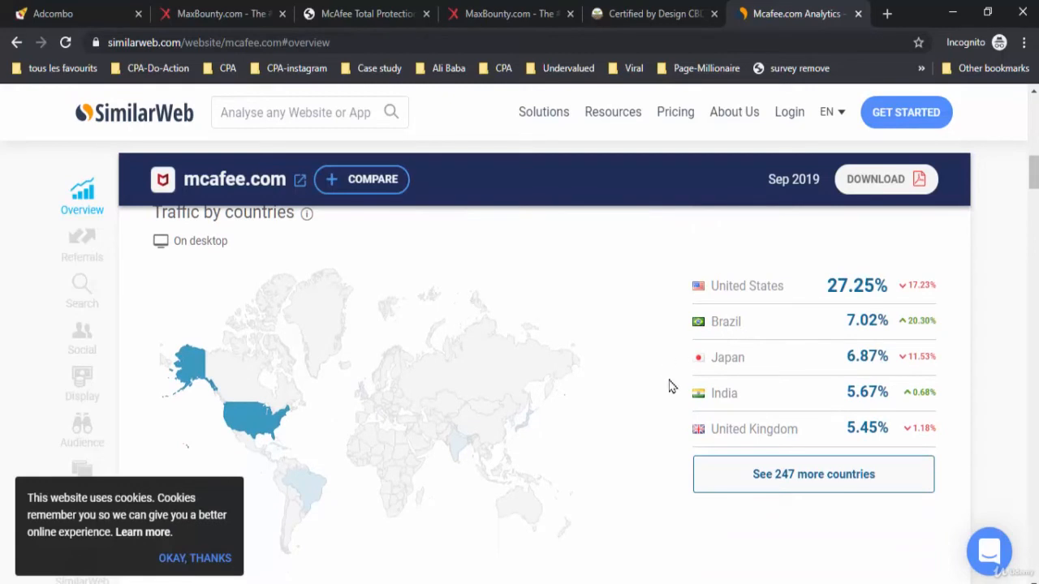
{"action": "scroll", "scroll_direction": "down", "scroll_amount": 3}
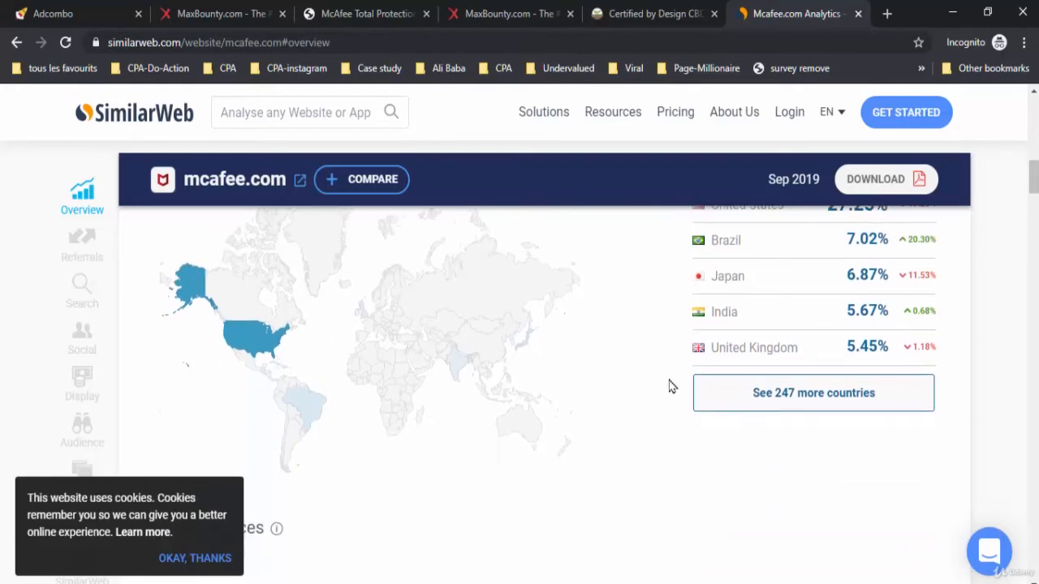
{"action": "mouse_move", "coordinate": [734, 279]}
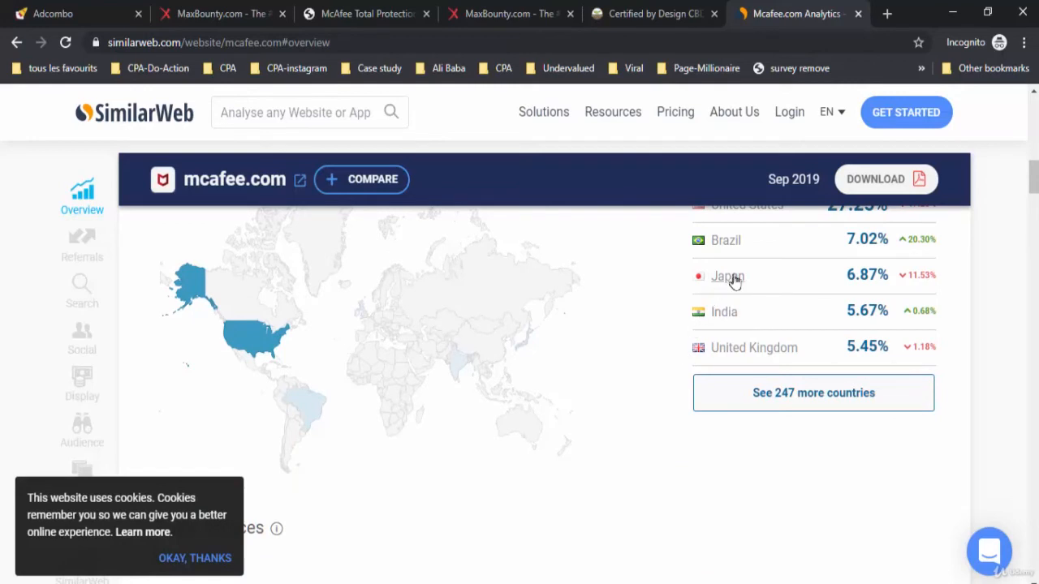
{"action": "mouse_move", "coordinate": [685, 349]}
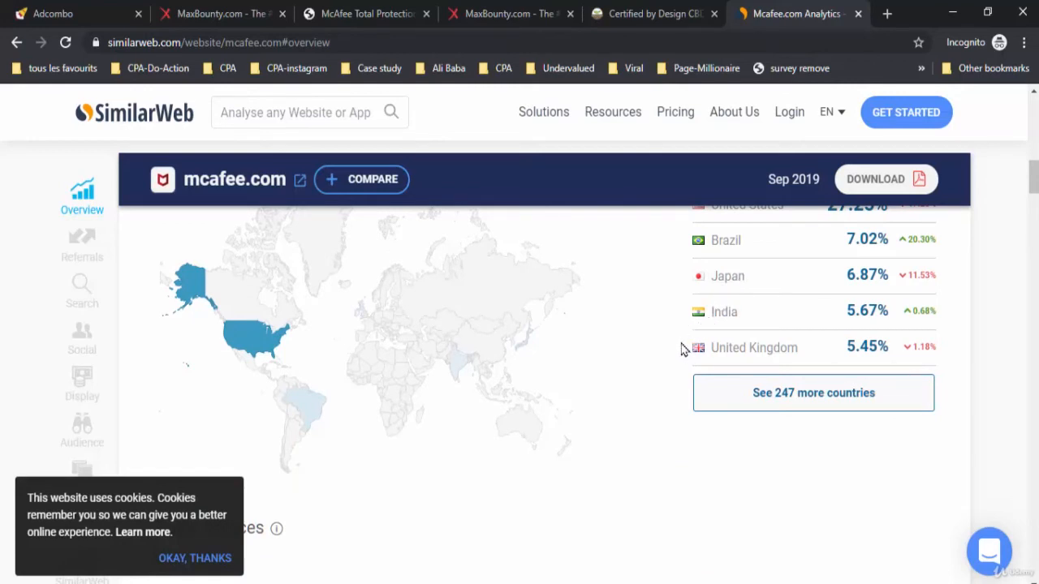
{"action": "scroll", "scroll_direction": "down", "scroll_amount": 3}
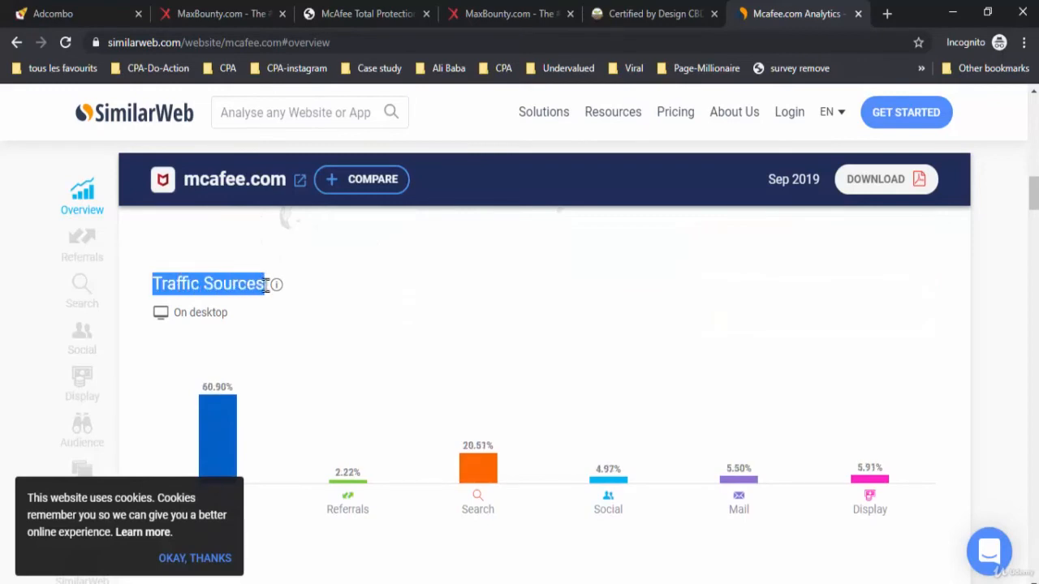
Jump to Referrals, highlight its heading and scroll to the top referring and destination sites.
{"action": "left_click", "coordinate": [195, 559]}
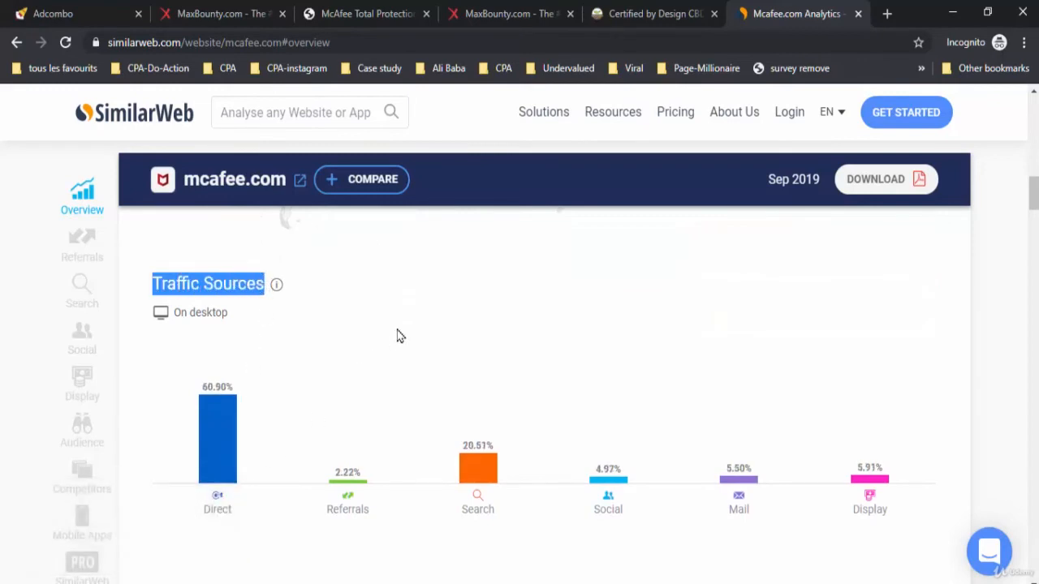
{"action": "scroll", "scroll_direction": "down", "scroll_amount": 3}
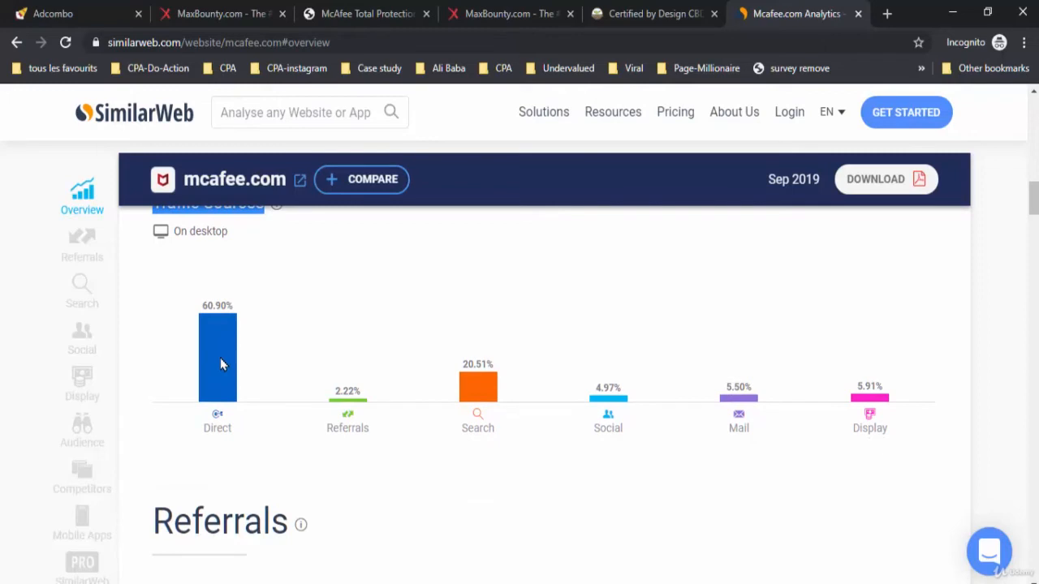
{"action": "mouse_move", "coordinate": [245, 340]}
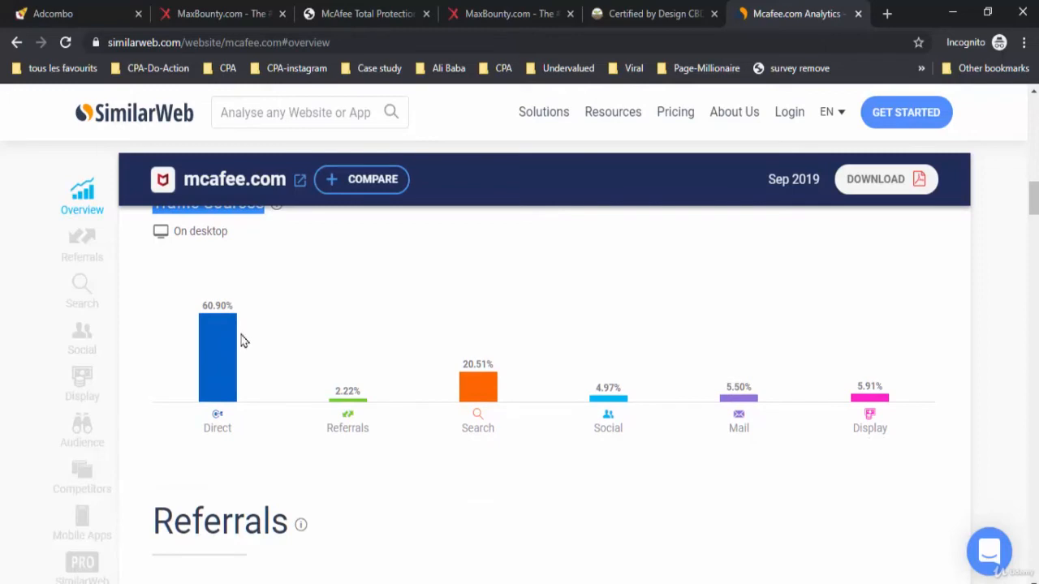
{"action": "mouse_move", "coordinate": [341, 409]}
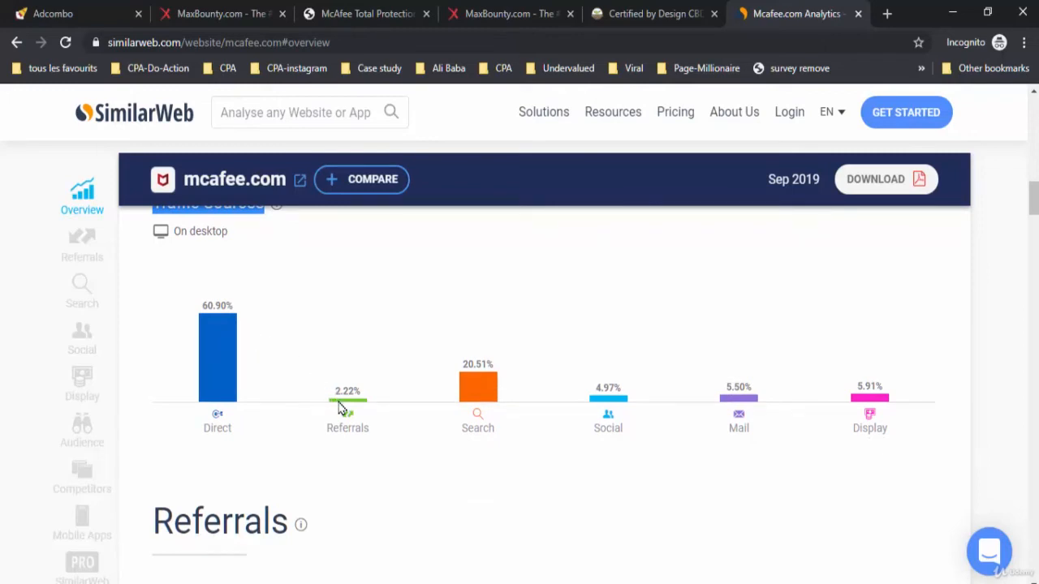
{"action": "mouse_move", "coordinate": [422, 383]}
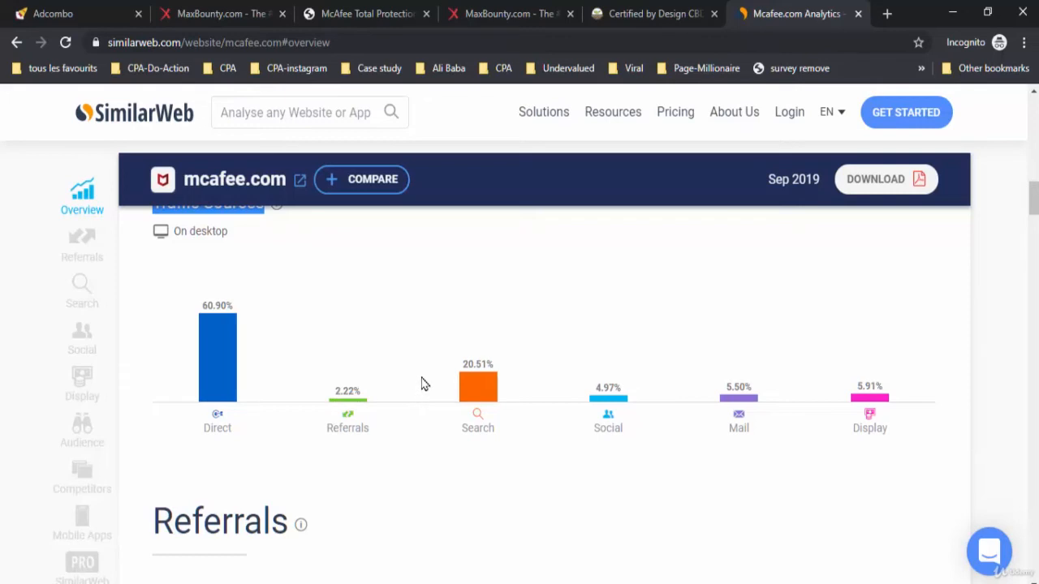
{"action": "mouse_move", "coordinate": [497, 403]}
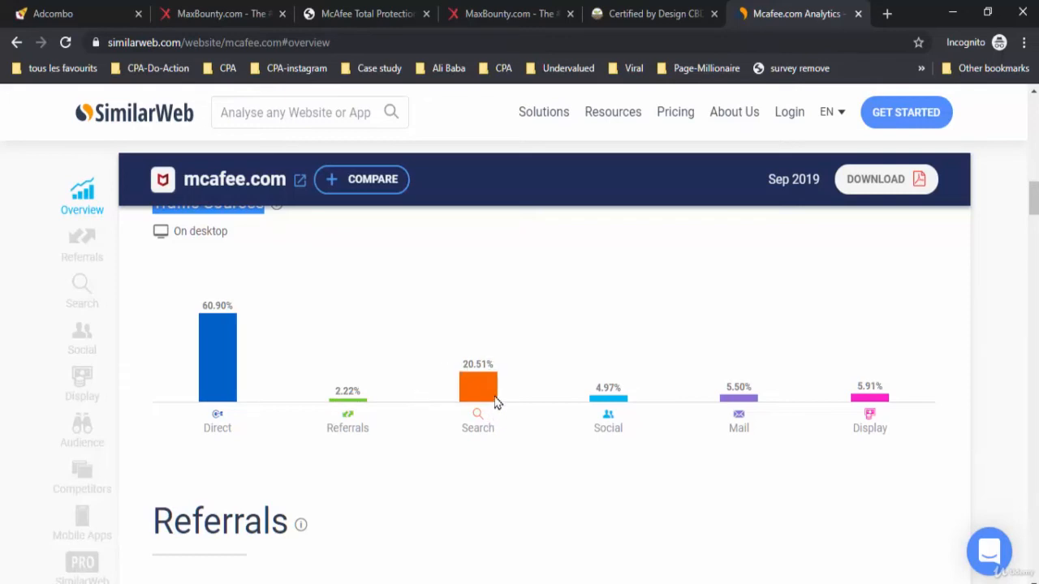
{"action": "left_click", "coordinate": [82, 245]}
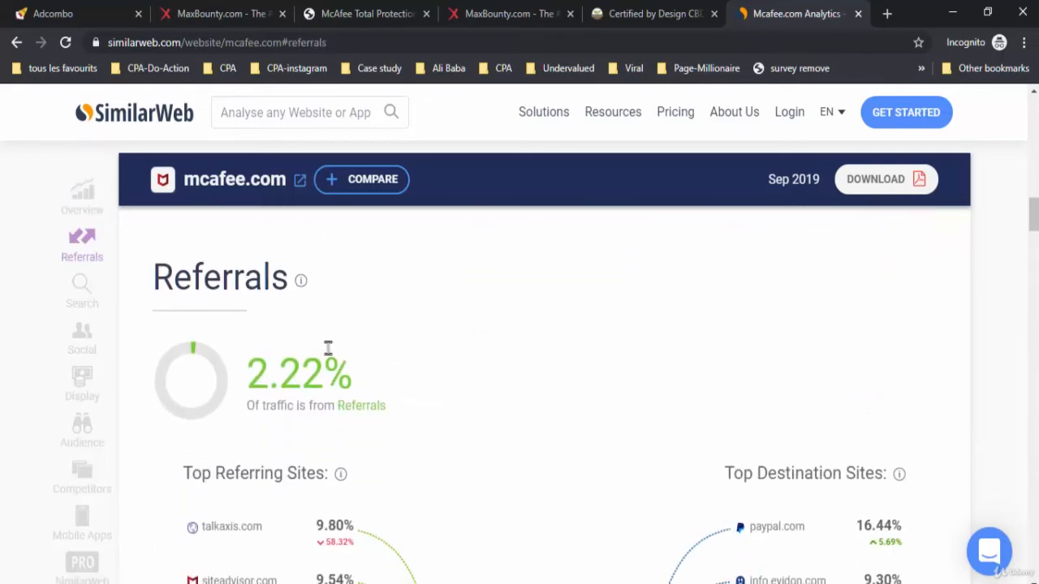
{"action": "double_click", "coordinate": [219, 276]}
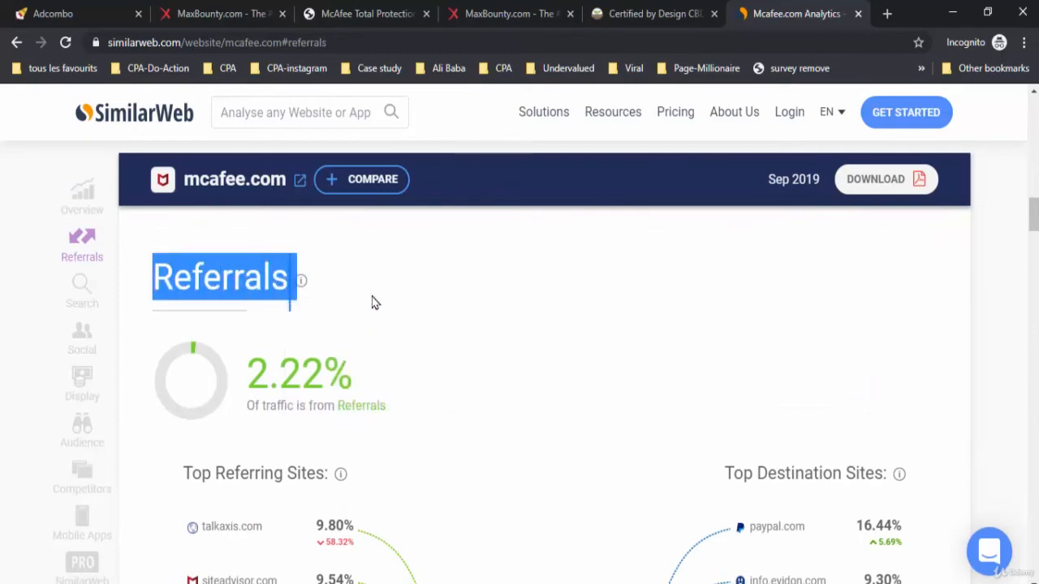
{"action": "scroll", "scroll_direction": "down", "scroll_amount": 3}
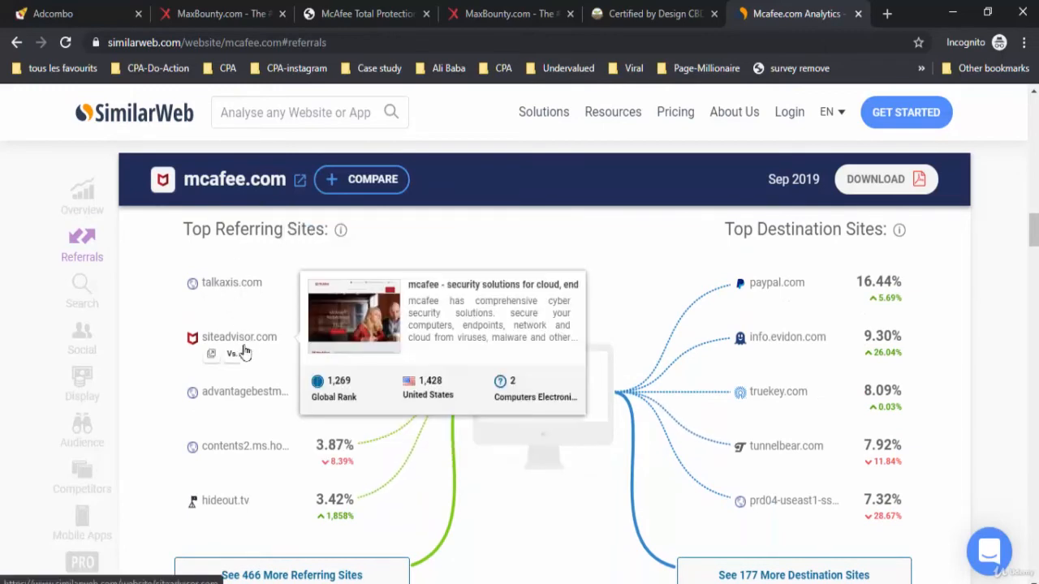
{"action": "mouse_move", "coordinate": [378, 403]}
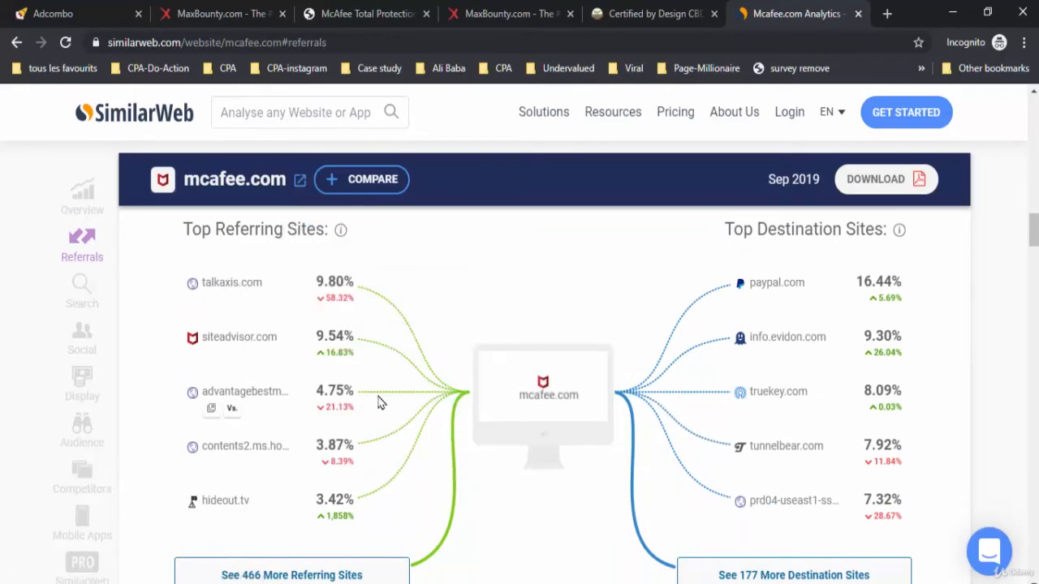
{"action": "scroll", "scroll_direction": "down", "scroll_amount": 3}
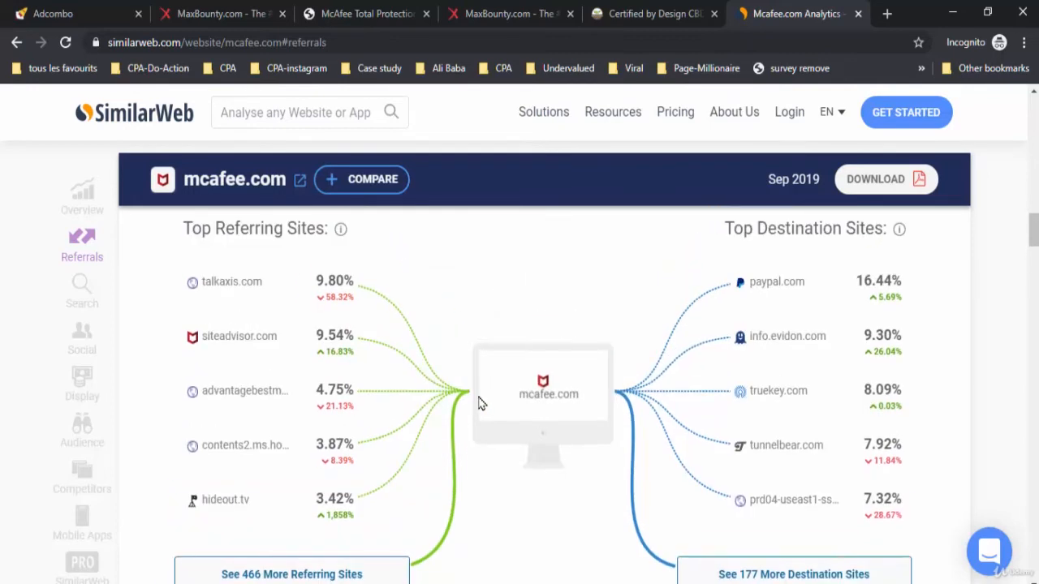
Jump to Search and scroll through organic and paid keyword lists down to the Social section.
{"action": "left_click", "coordinate": [81, 292]}
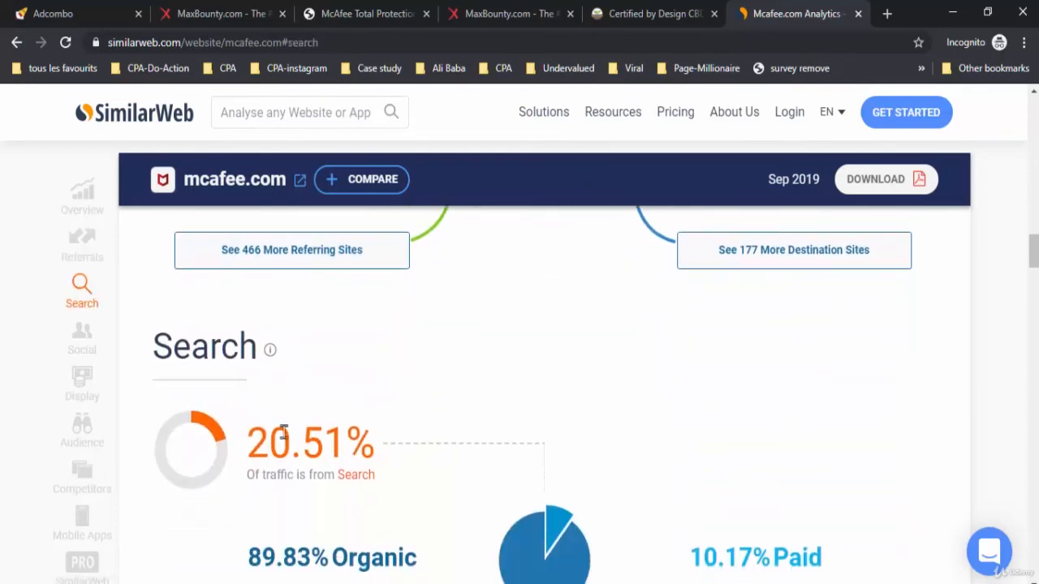
{"action": "scroll", "scroll_direction": "down", "scroll_amount": 3}
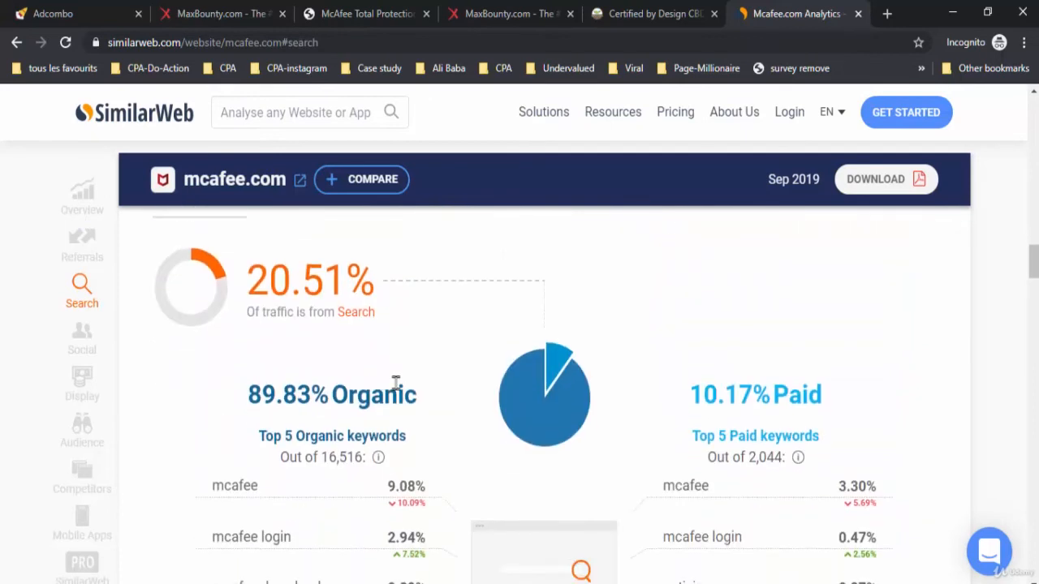
{"action": "scroll", "scroll_direction": "down", "scroll_amount": 3}
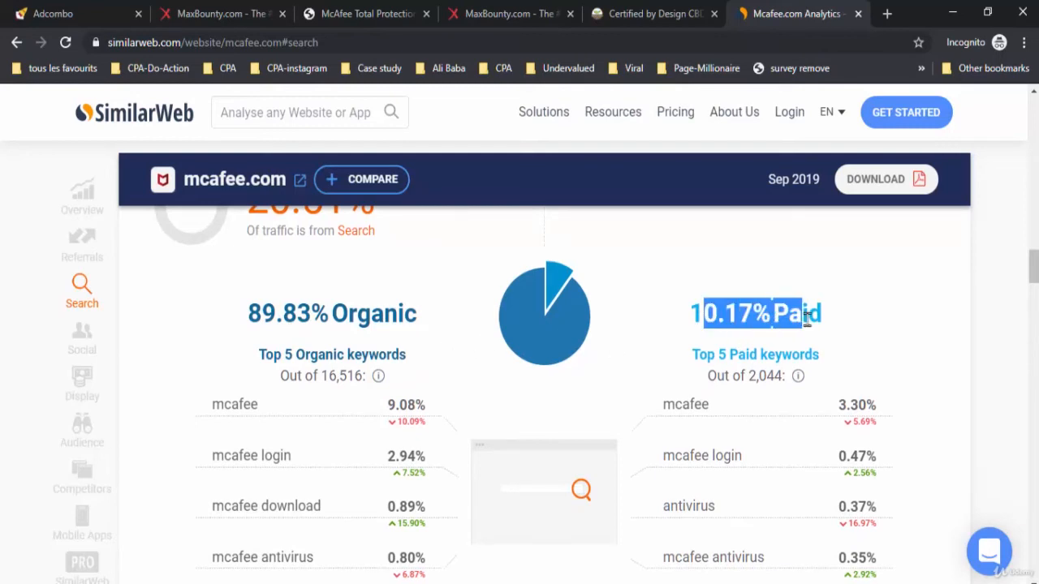
{"action": "scroll", "scroll_direction": "down", "scroll_amount": 3}
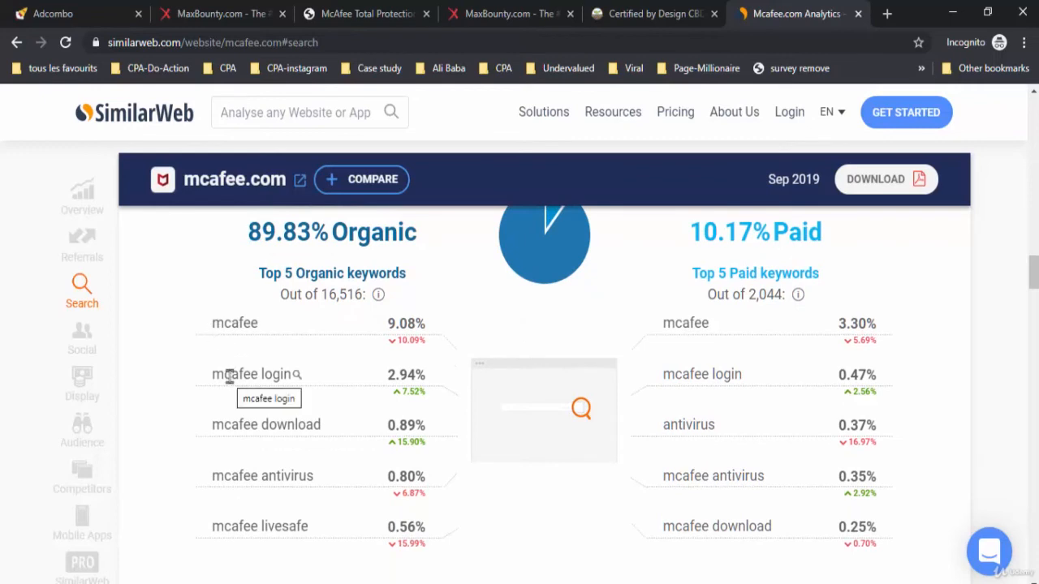
{"action": "mouse_move", "coordinate": [250, 425]}
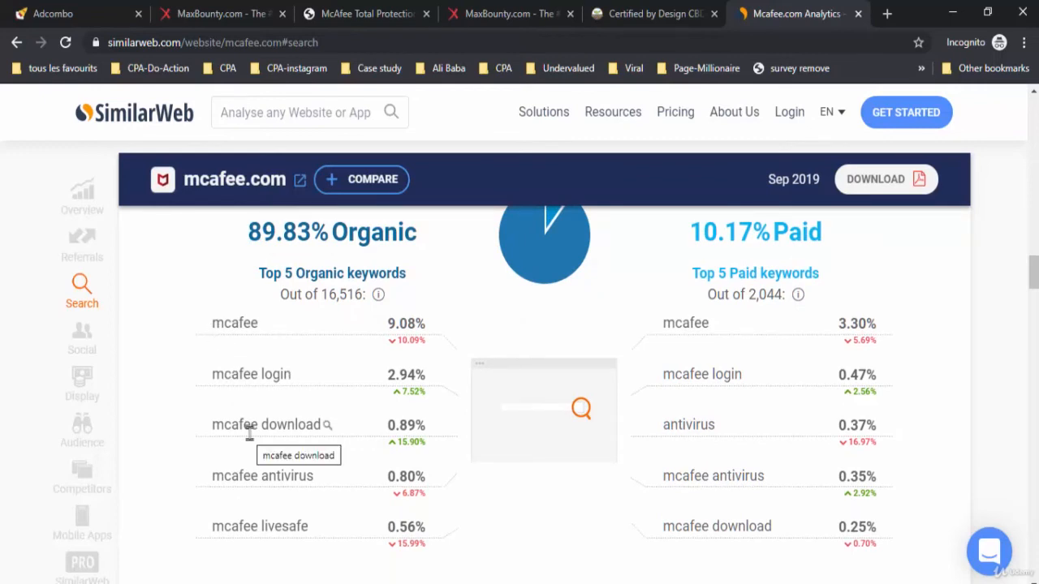
{"action": "mouse_move", "coordinate": [263, 475]}
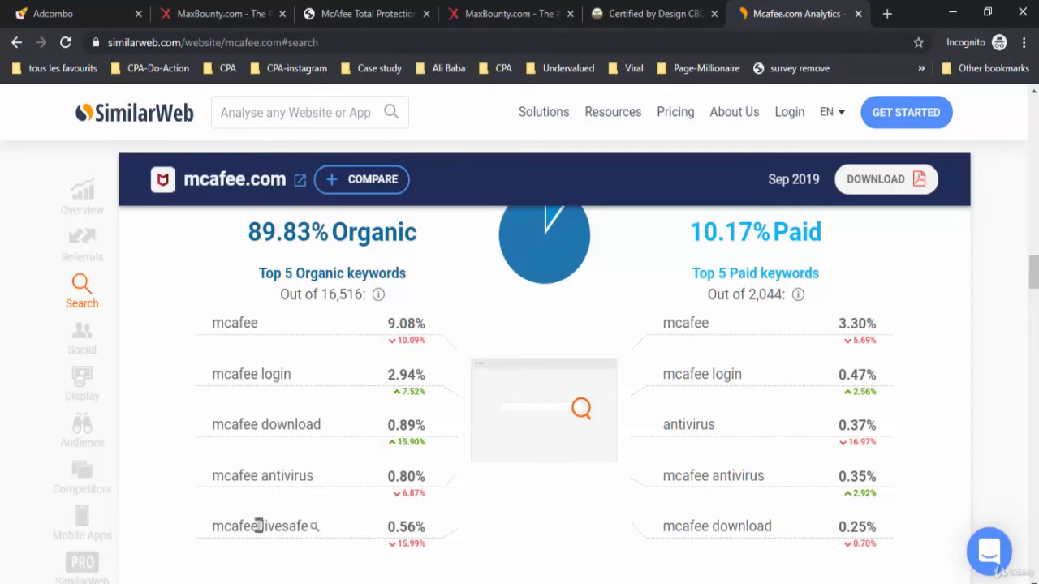
{"action": "mouse_move", "coordinate": [276, 526]}
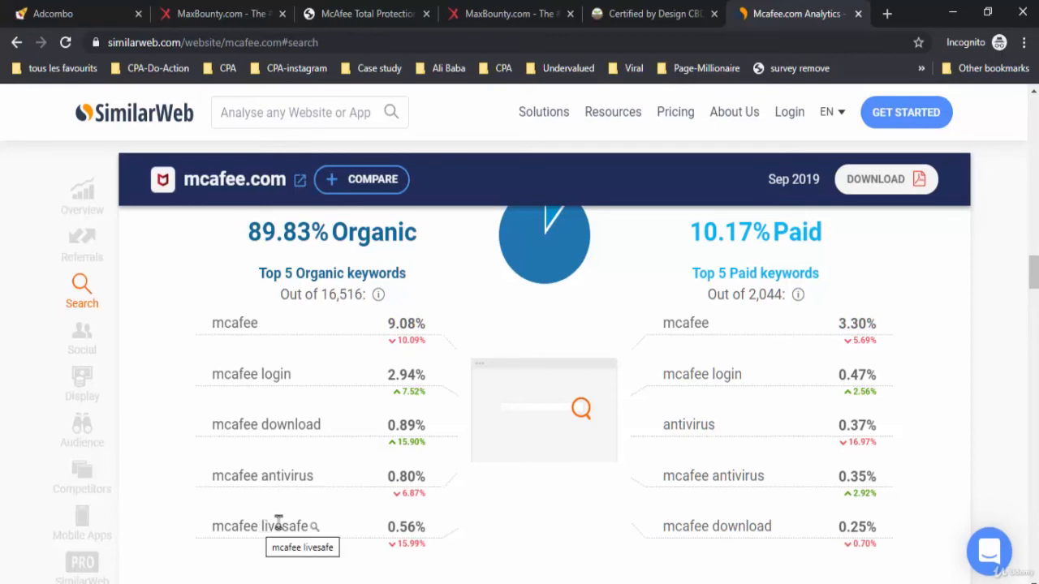
{"action": "mouse_move", "coordinate": [657, 336]}
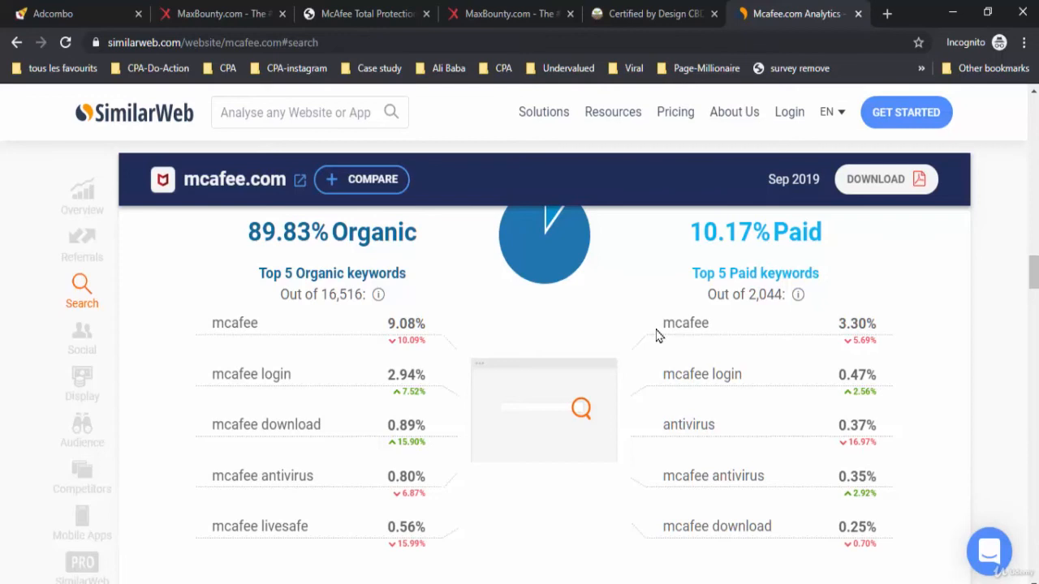
{"action": "mouse_move", "coordinate": [659, 340]}
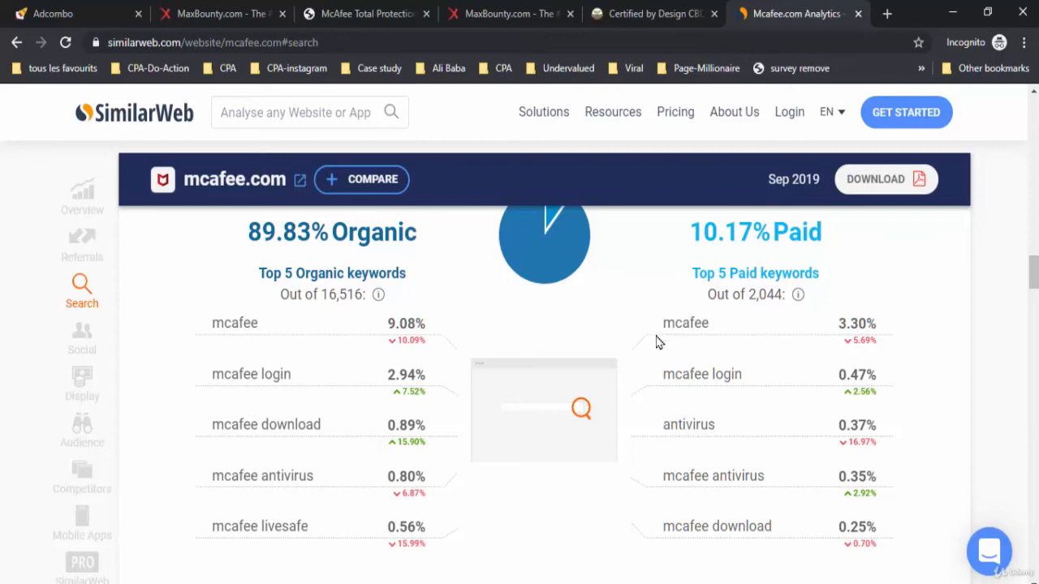
{"action": "mouse_move", "coordinate": [665, 430]}
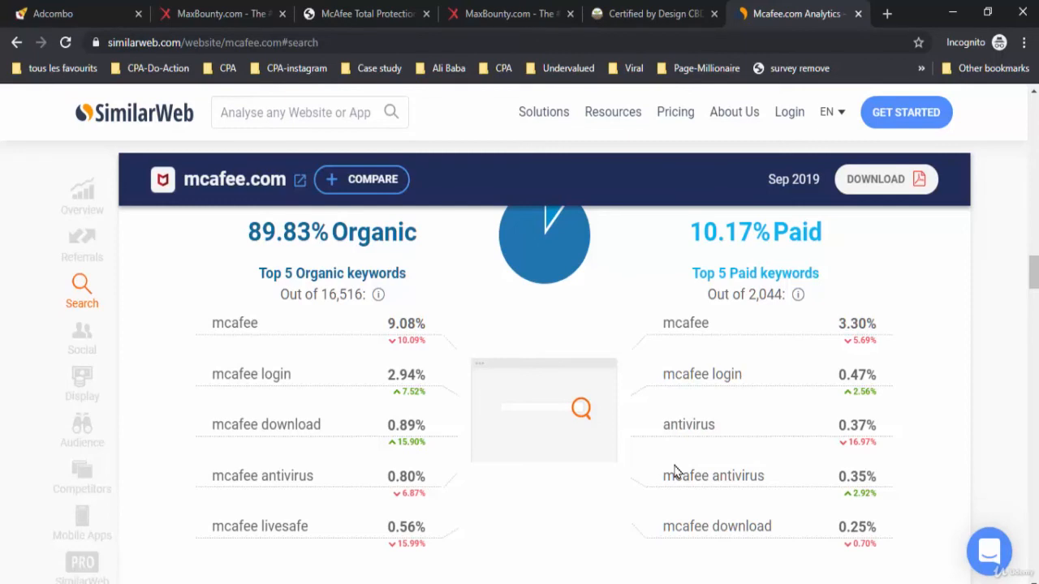
{"action": "scroll", "scroll_direction": "down", "scroll_amount": 3}
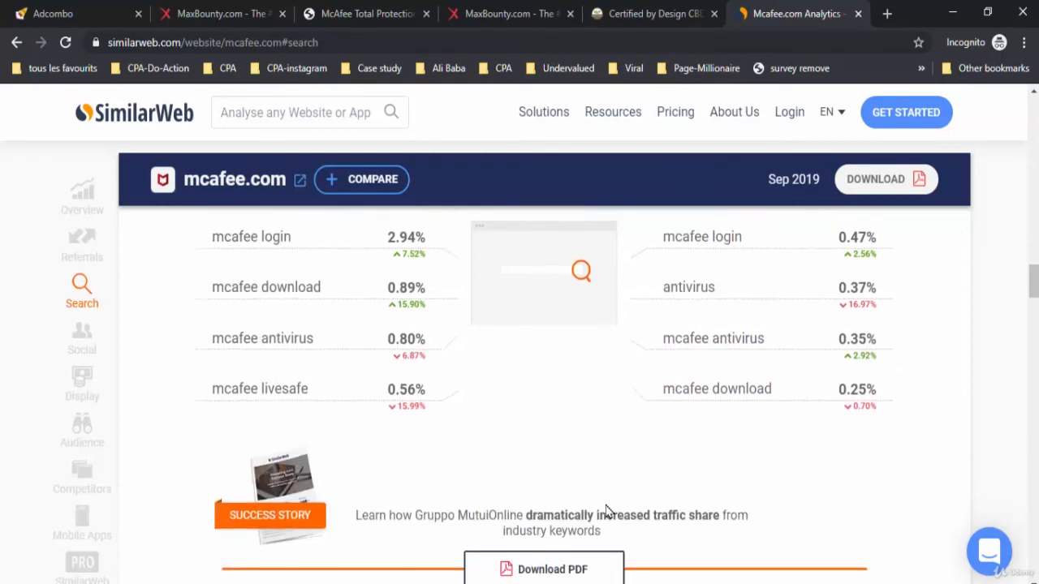
{"action": "scroll", "scroll_direction": "down", "scroll_amount": 3}
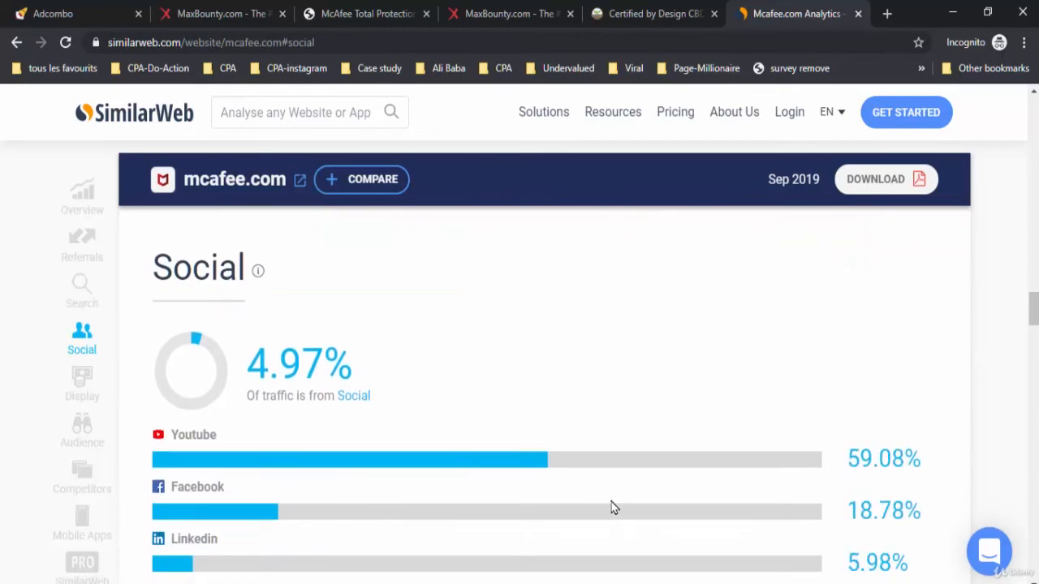
Jump to Display Advertising and scroll through top publishers and ad networks toward Audience Interests.
{"action": "scroll", "scroll_direction": "down", "scroll_amount": 3}
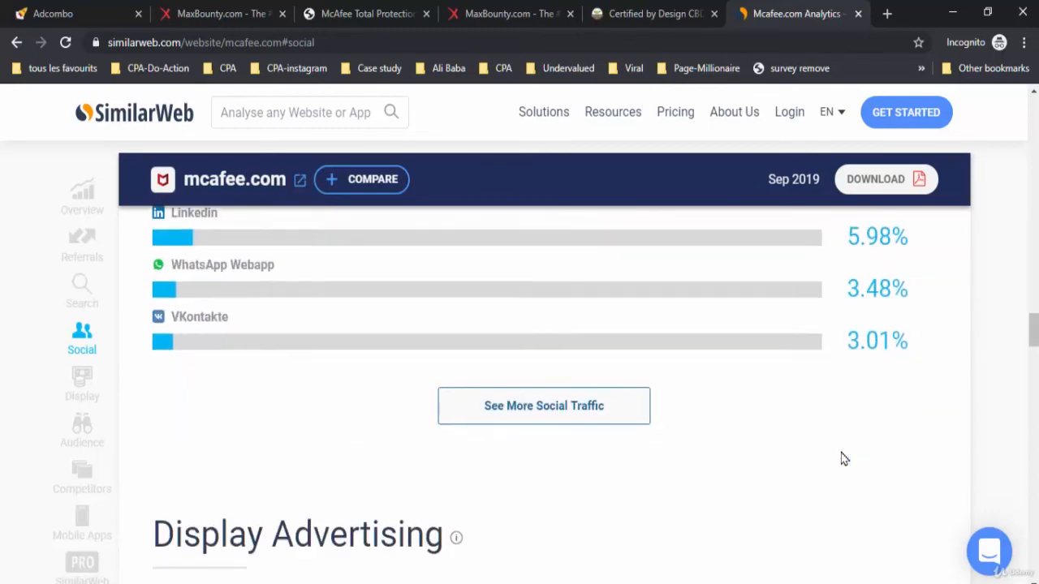
{"action": "left_click", "coordinate": [82, 382]}
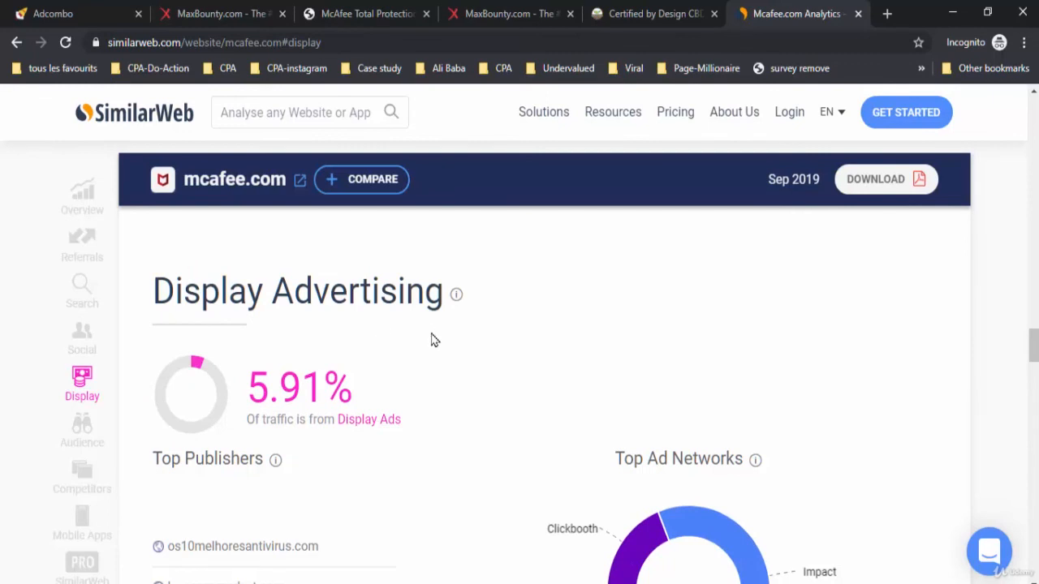
{"action": "scroll", "scroll_direction": "down", "scroll_amount": 3}
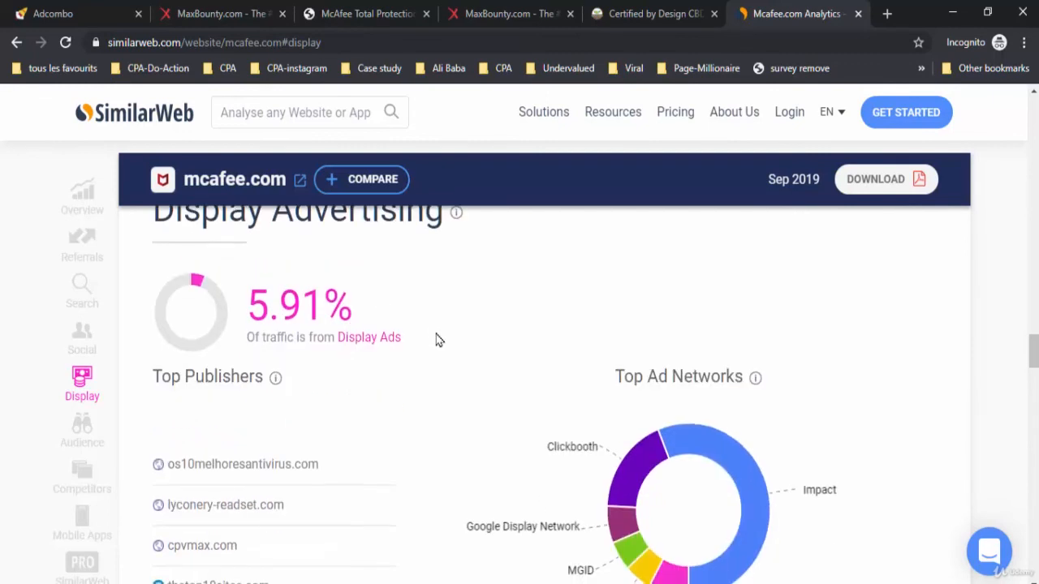
{"action": "mouse_move", "coordinate": [398, 395]}
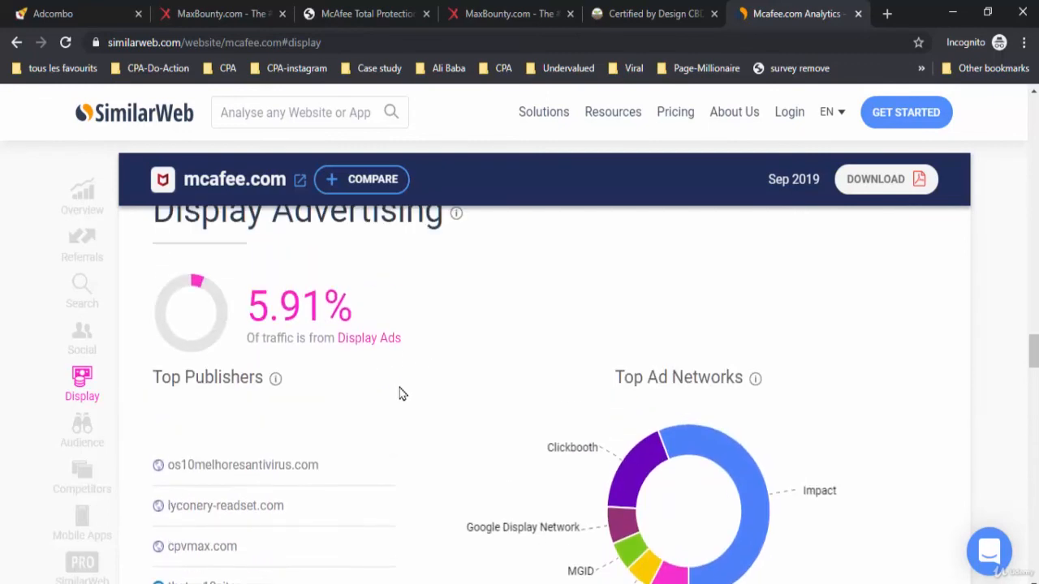
{"action": "mouse_move", "coordinate": [414, 406]}
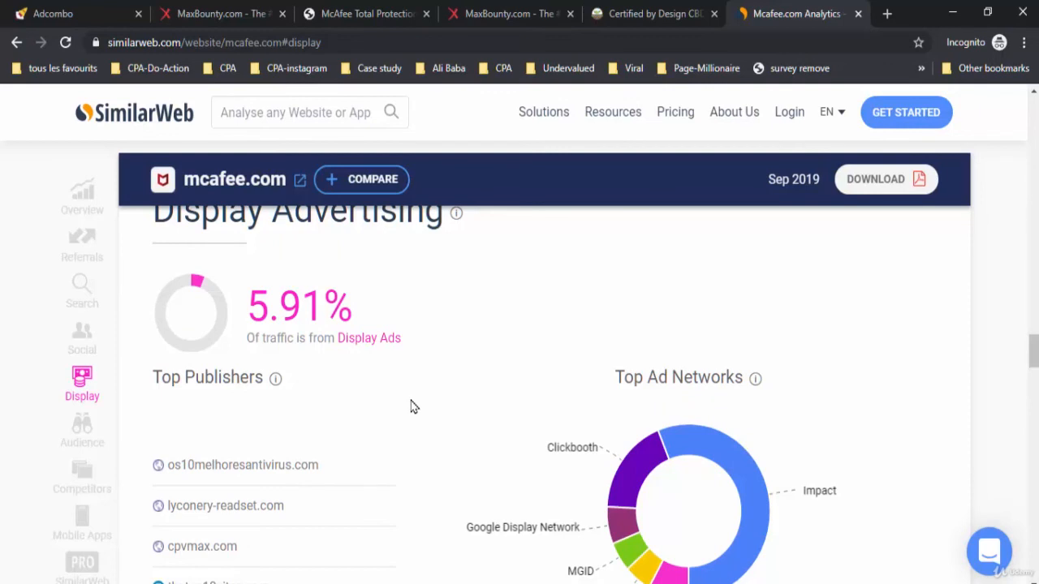
{"action": "scroll", "scroll_direction": "down", "scroll_amount": 3}
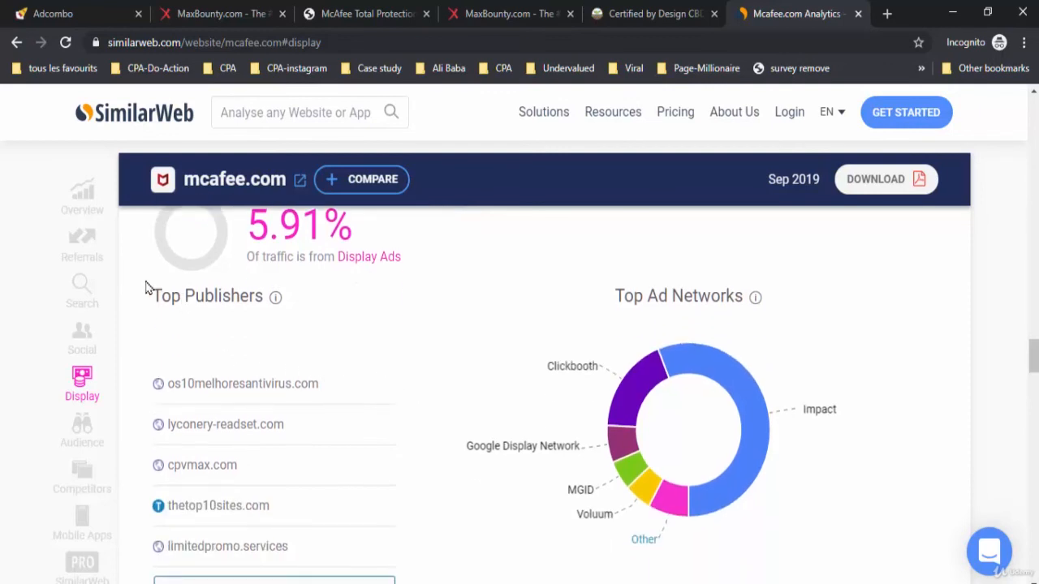
{"action": "mouse_move", "coordinate": [331, 372]}
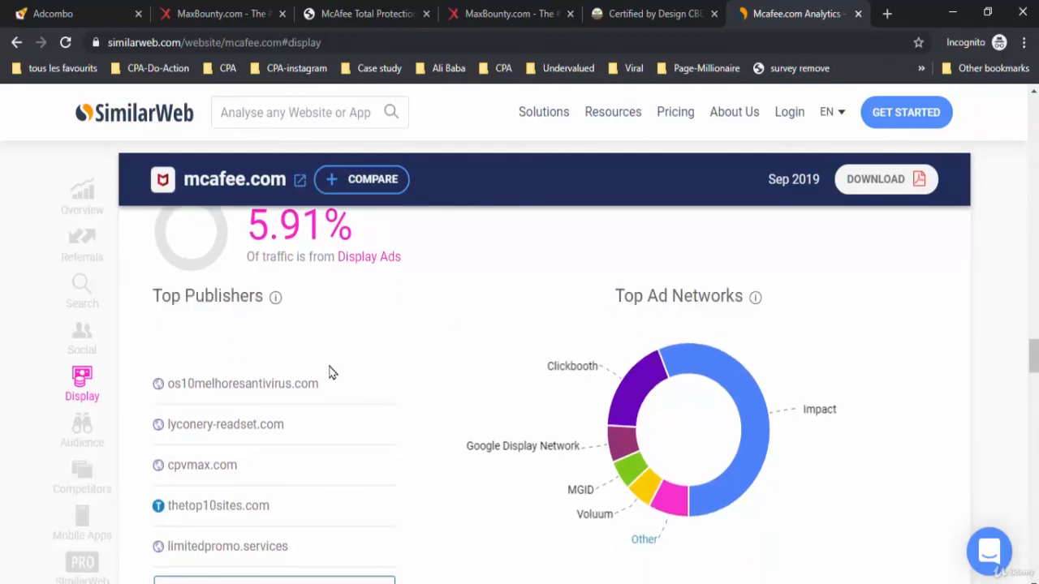
{"action": "scroll", "scroll_direction": "down", "scroll_amount": 3}
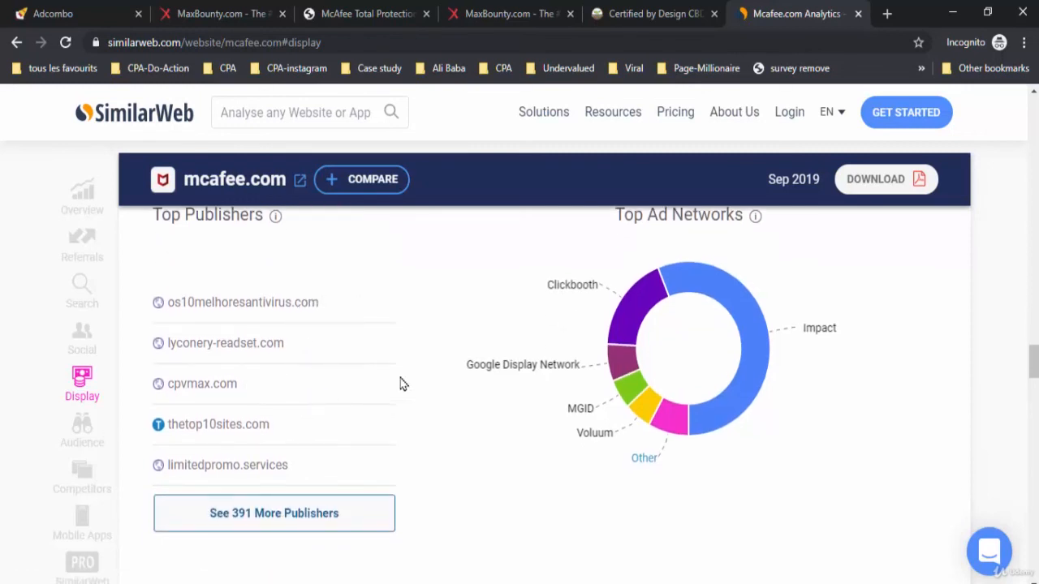
{"action": "scroll", "scroll_direction": "down", "scroll_amount": 3}
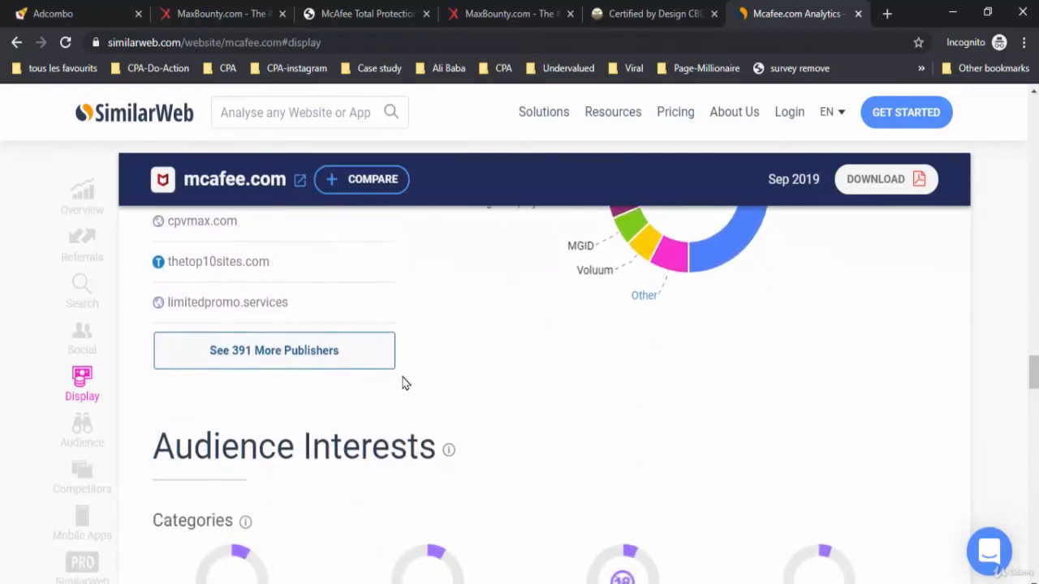
Review Audience Interests categories and topics, then jump to Competitors & Similar Sites.
{"action": "left_click", "coordinate": [81, 430]}
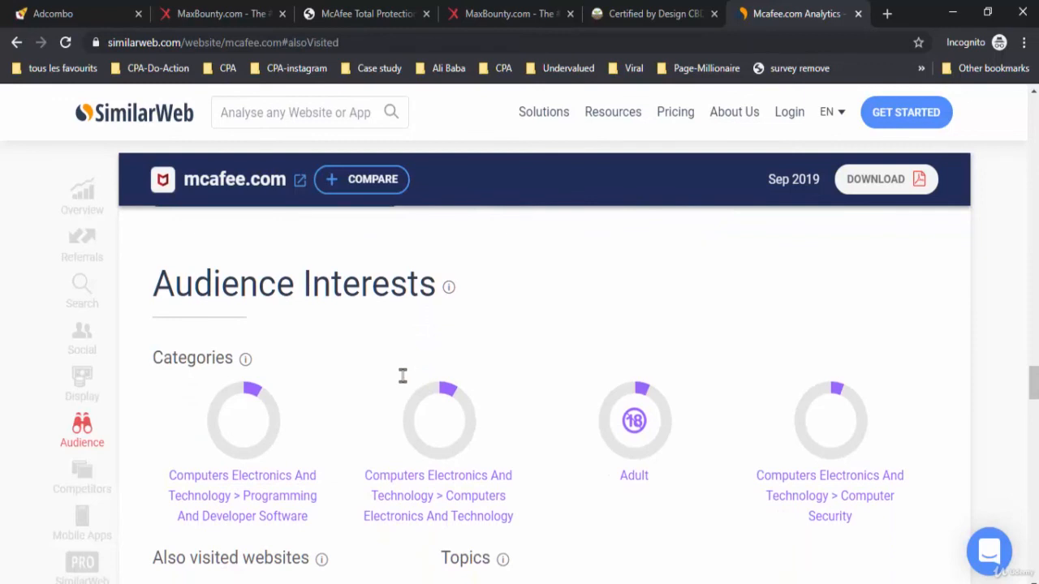
{"action": "scroll", "scroll_direction": "down", "scroll_amount": 3}
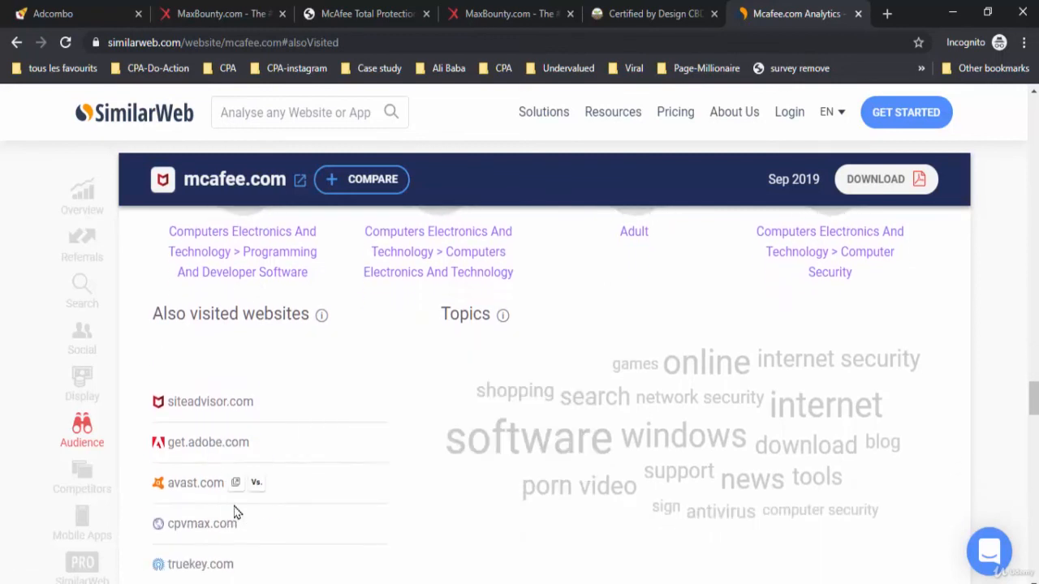
{"action": "mouse_move", "coordinate": [477, 441]}
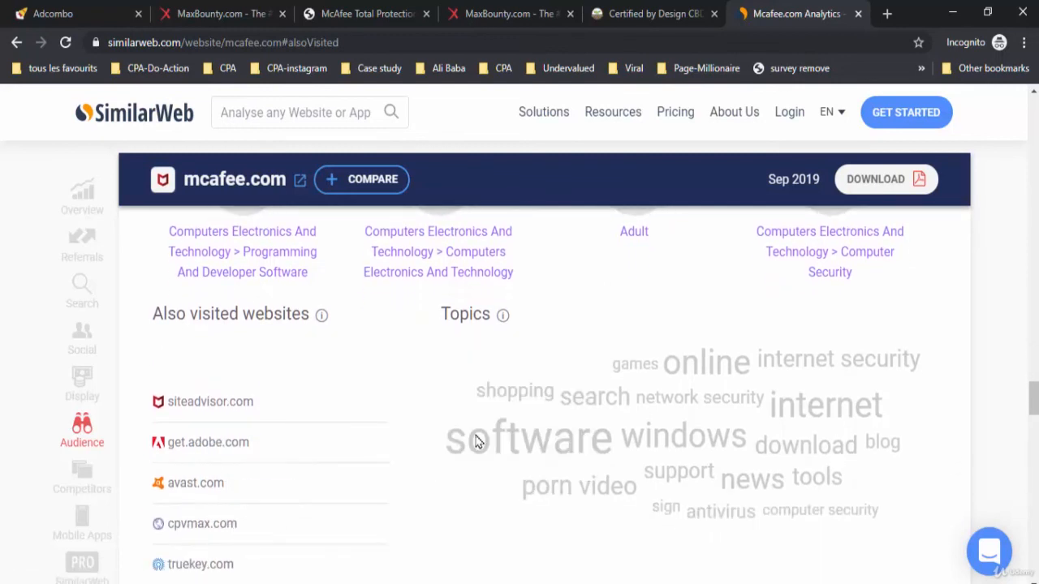
{"action": "mouse_move", "coordinate": [629, 487]}
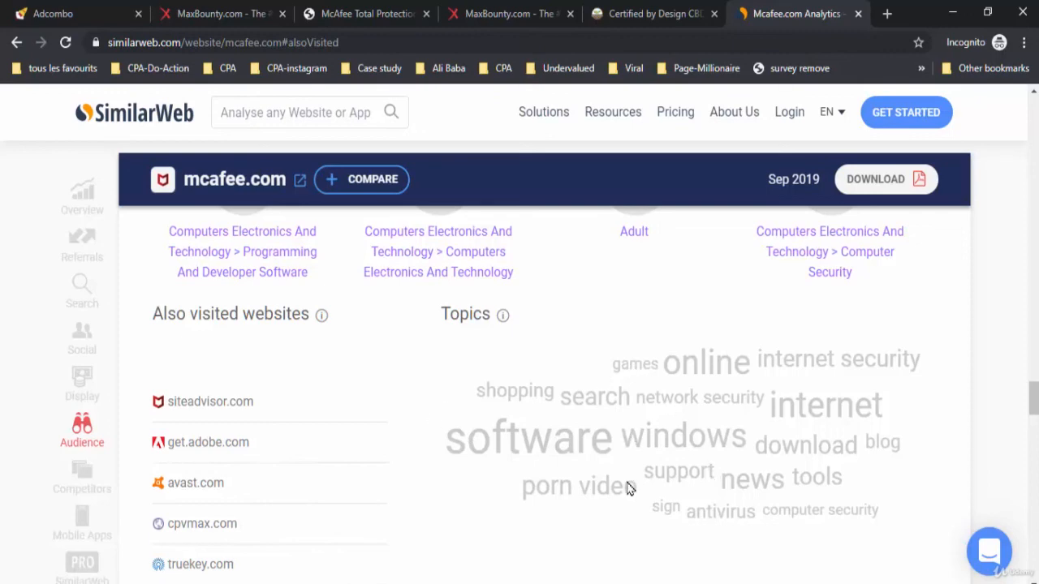
{"action": "left_click", "coordinate": [81, 479]}
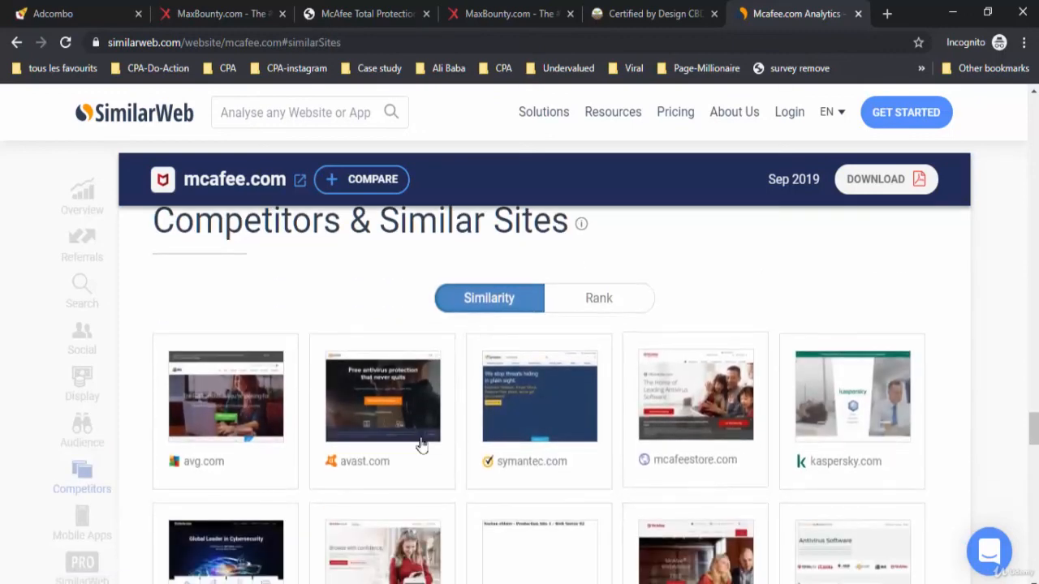